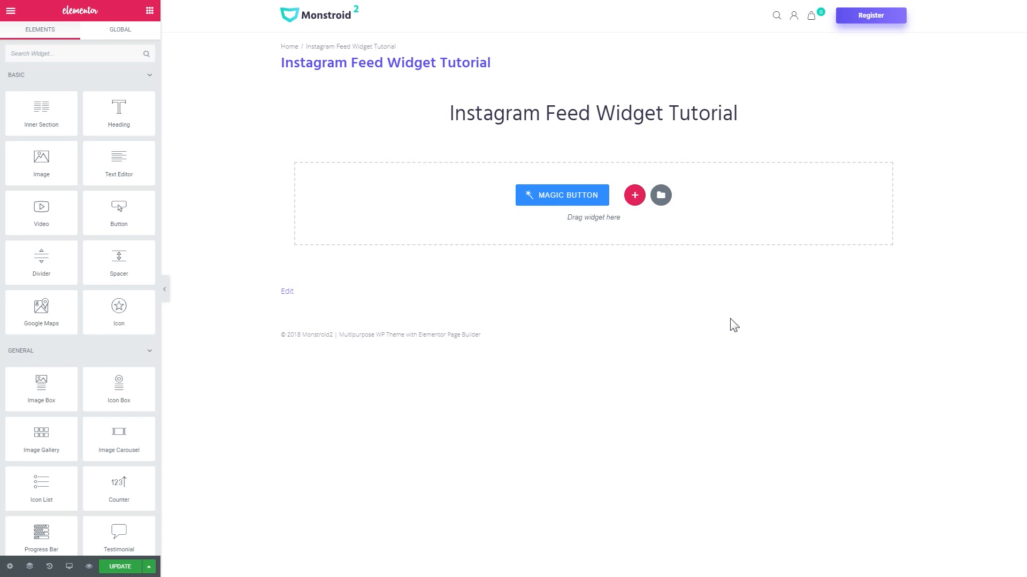
mouse_move(628, 301)
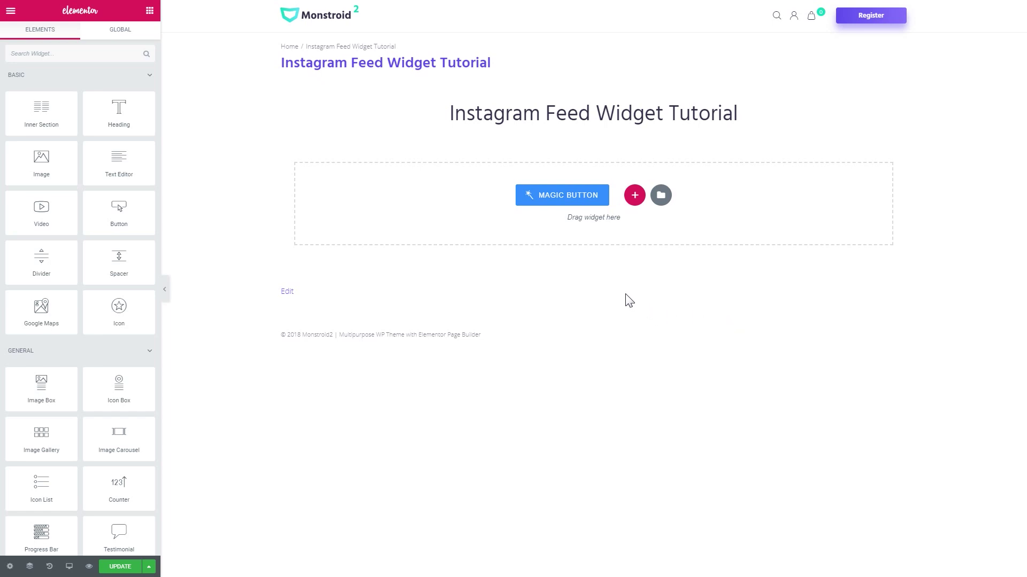
mouse_move(535, 295)
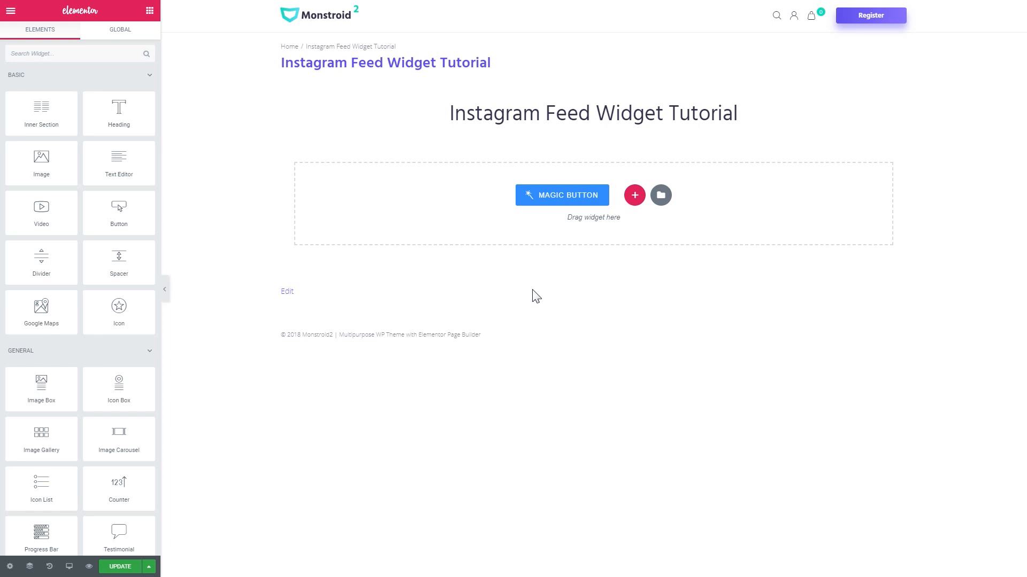
mouse_move(542, 296)
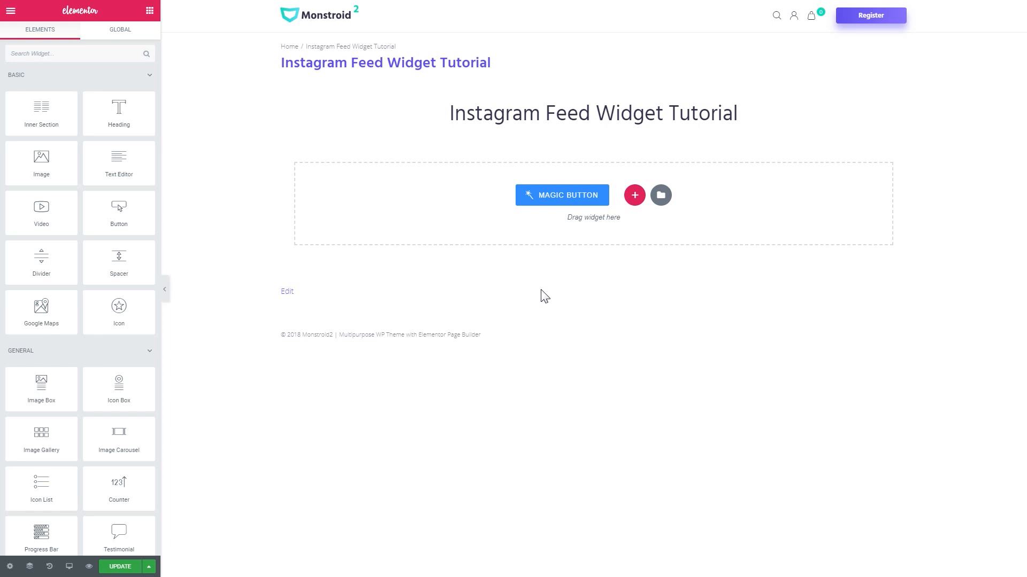
mouse_move(504, 269)
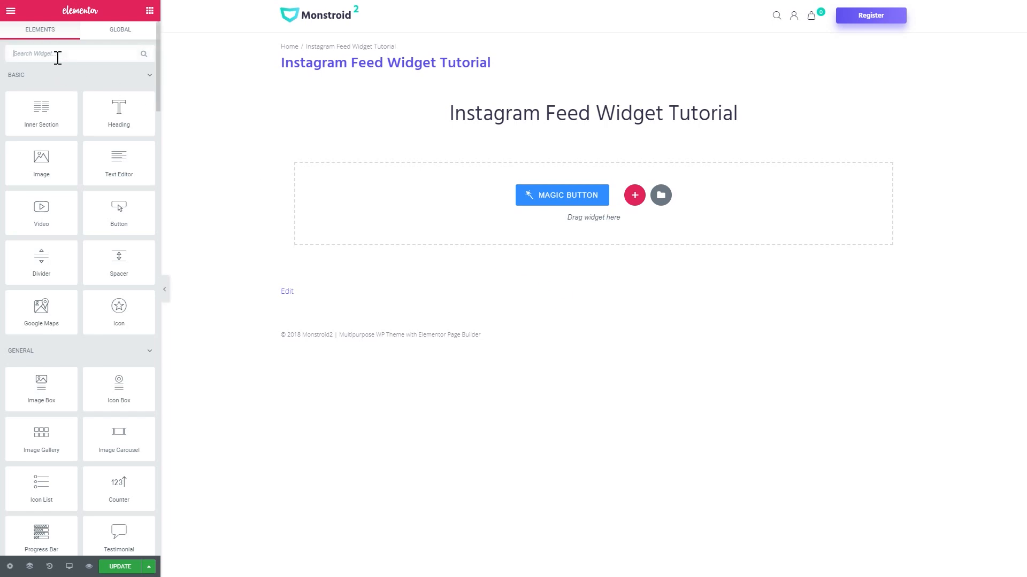
- Search the widget panel for 'insta' to find the Instagram widget
type("insta")
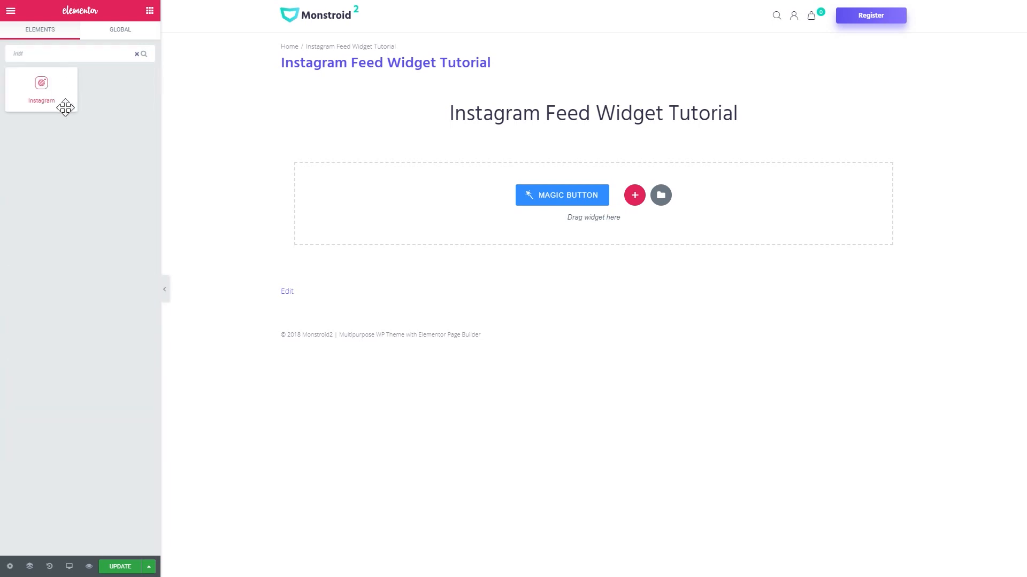
mouse_move(41, 111)
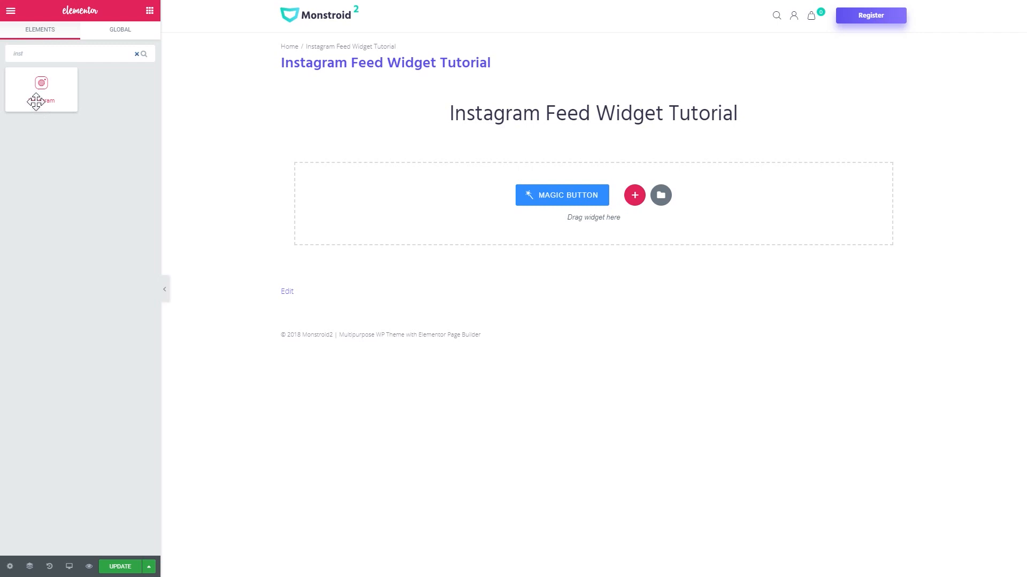
mouse_move(420, 201)
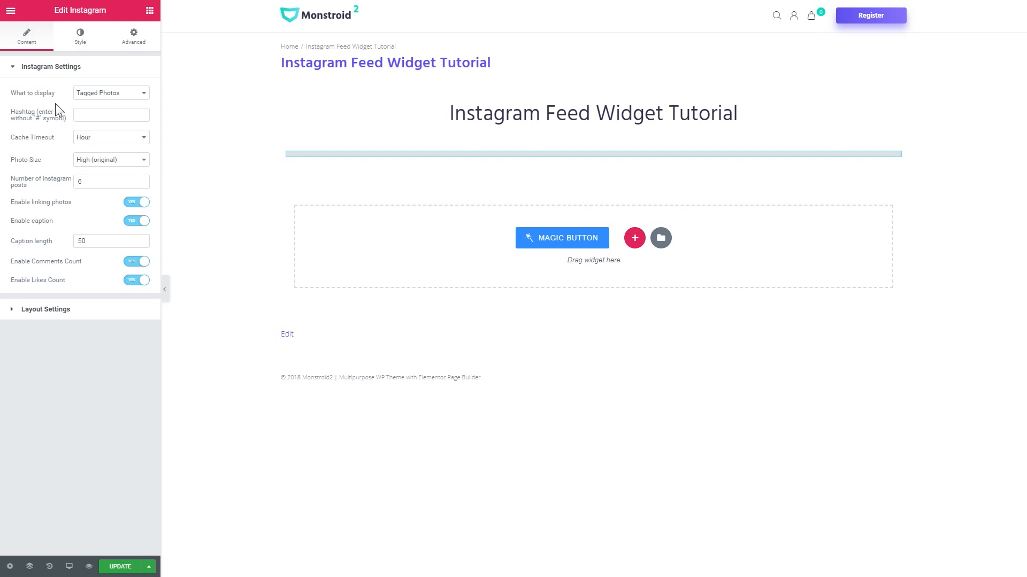
mouse_move(84, 103)
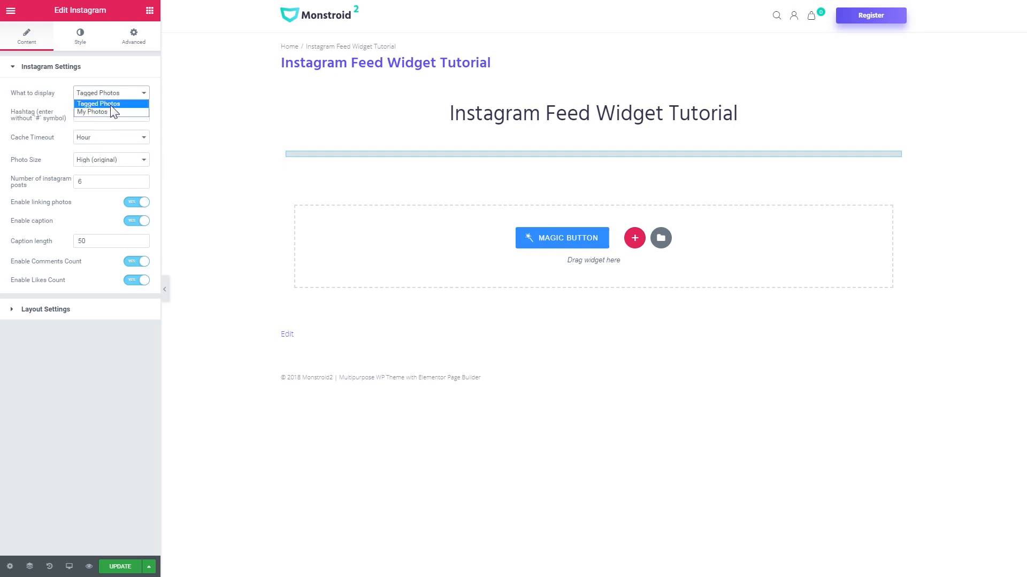
mouse_move(91, 112)
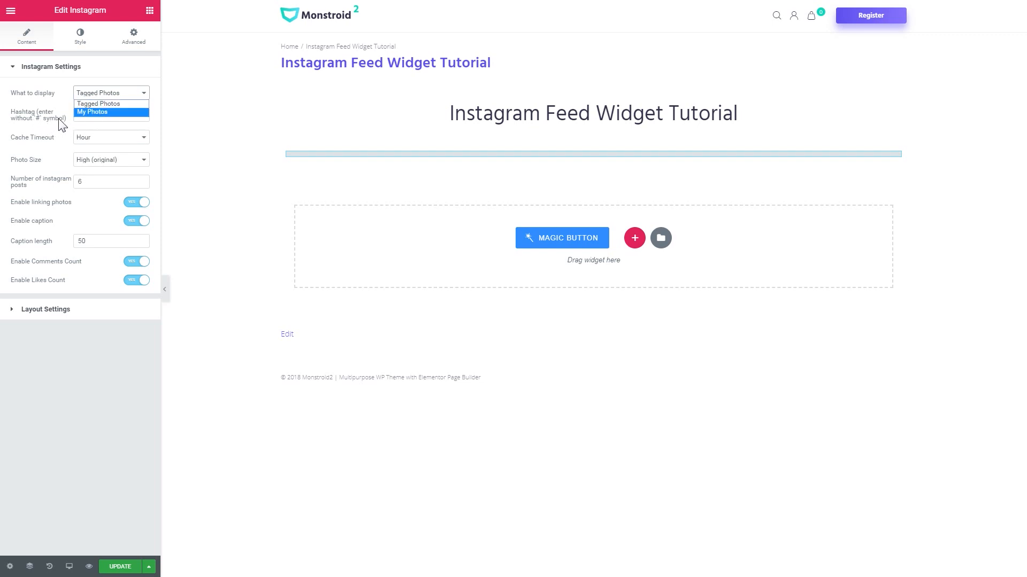
mouse_move(78, 120)
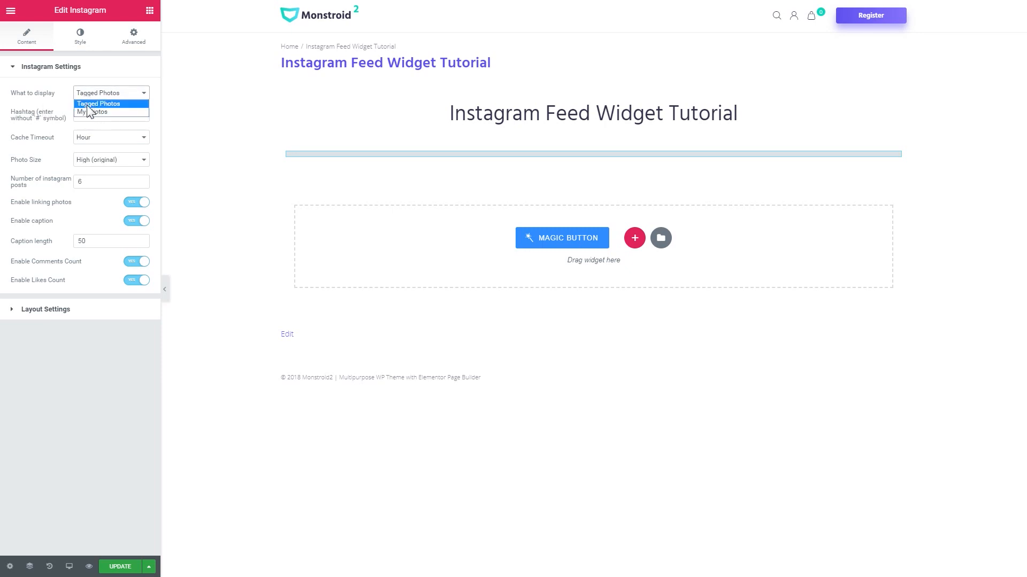
- Keep Tagged Photos, enter the 'wordpress' hashtag, and open the What to display options
left_click(98, 104)
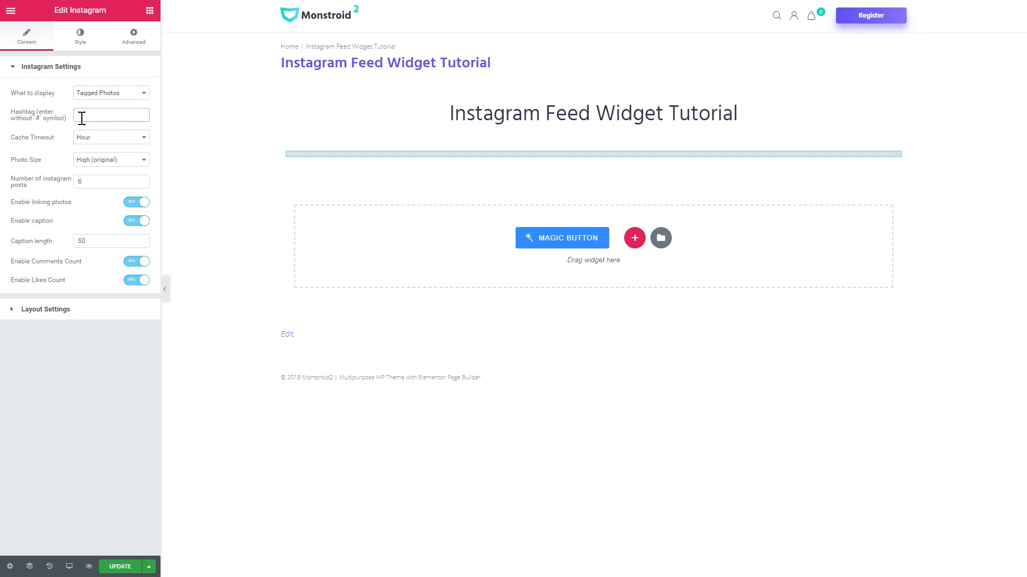
type("wordpress")
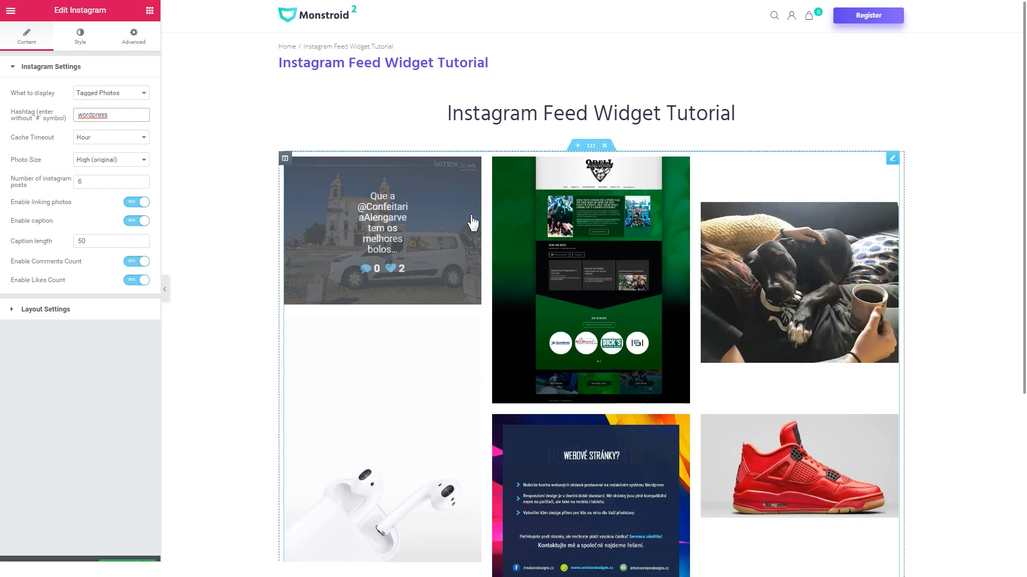
scroll("down", 3)
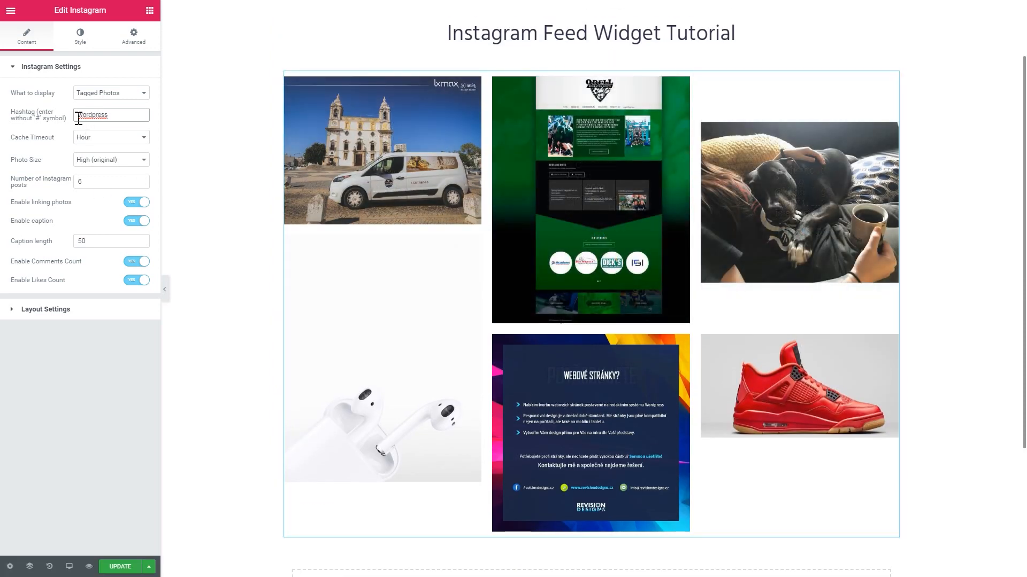
left_click(111, 92)
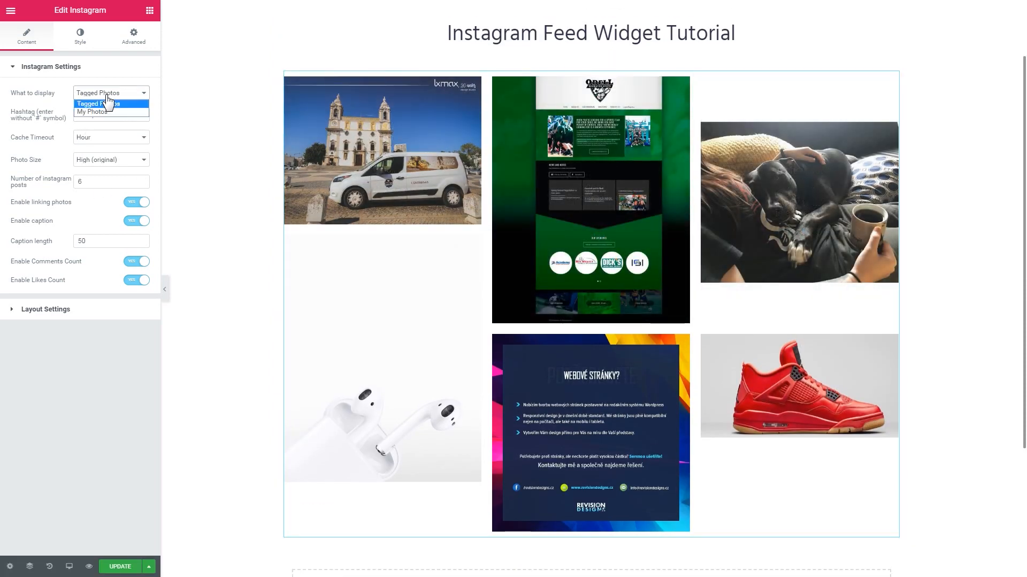
mouse_move(92, 112)
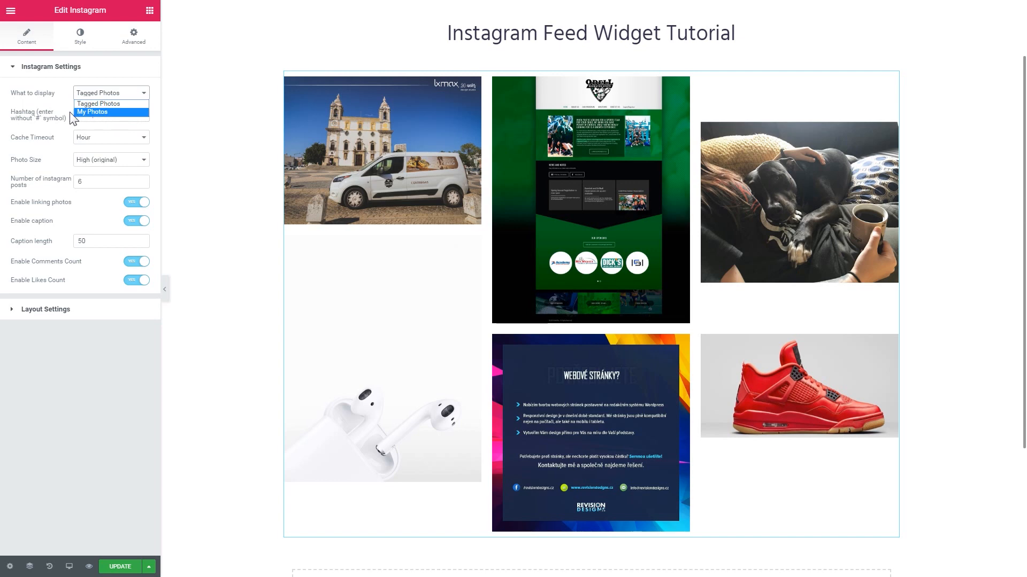
mouse_move(88, 120)
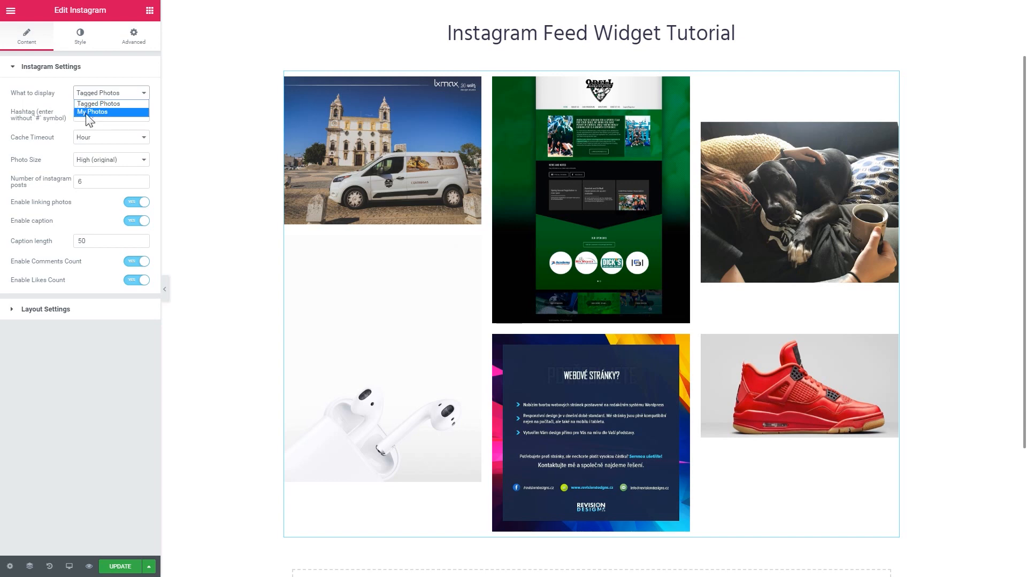
- Choose My Photos under What to display so the Username field appears
left_click(93, 112)
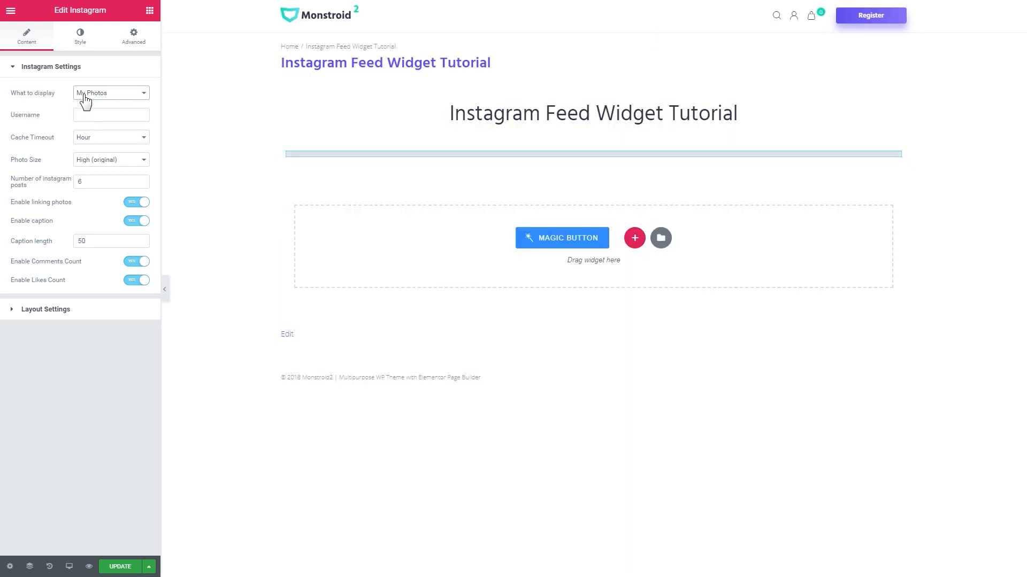
left_click(111, 116)
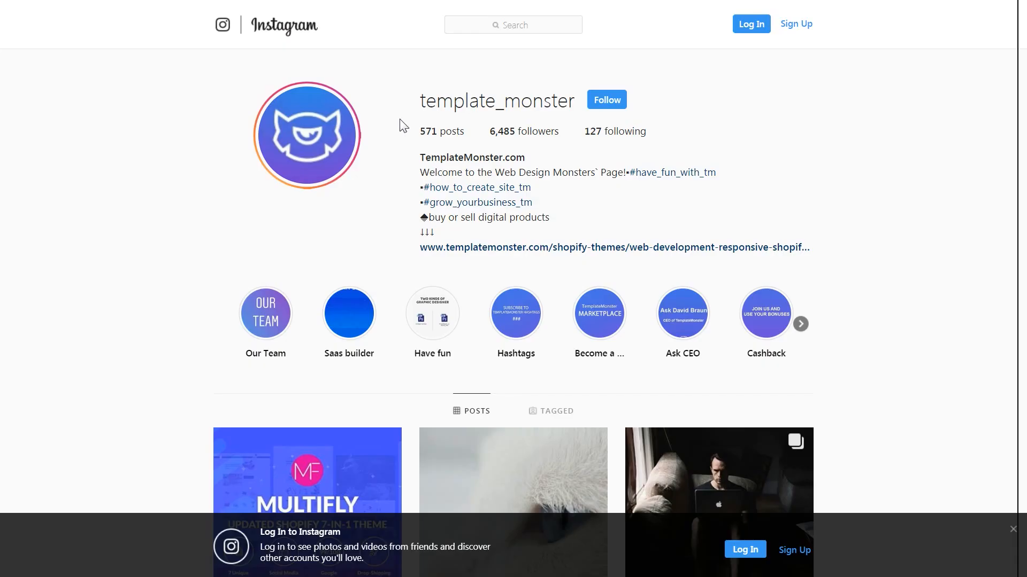
mouse_move(419, 110)
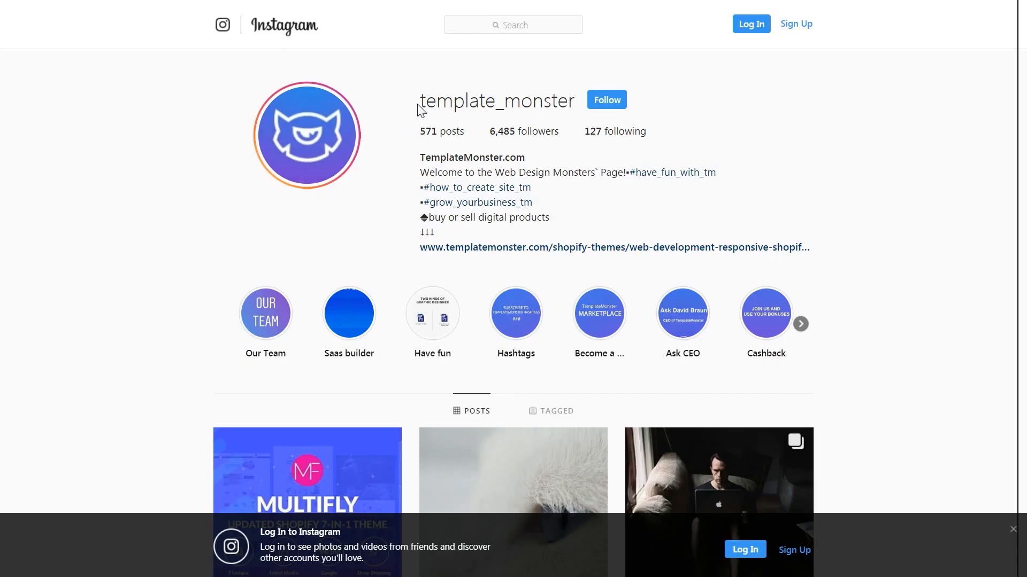
mouse_move(438, 126)
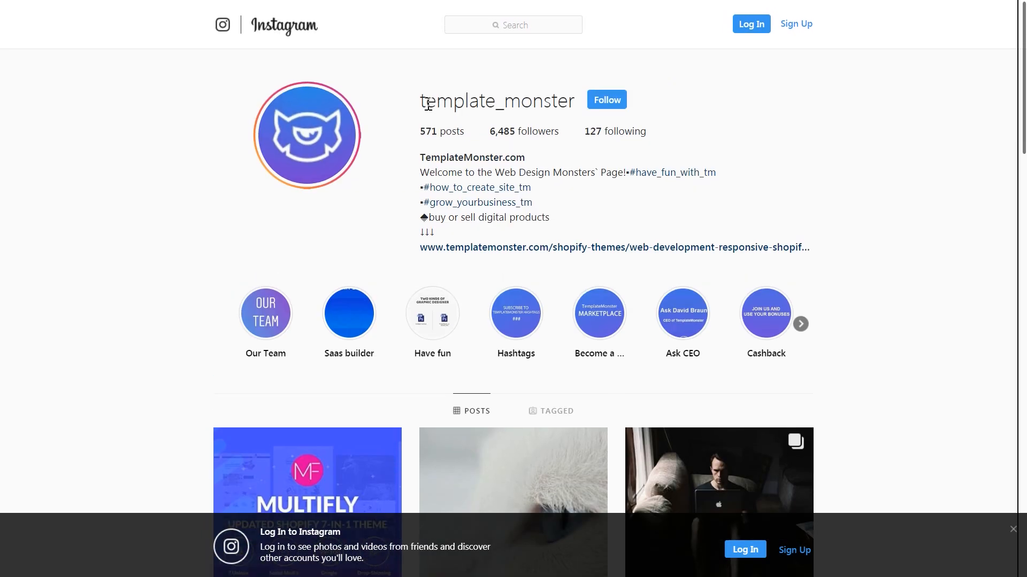
- Select the account username on the Instagram profile page for copying
double_click(496, 101)
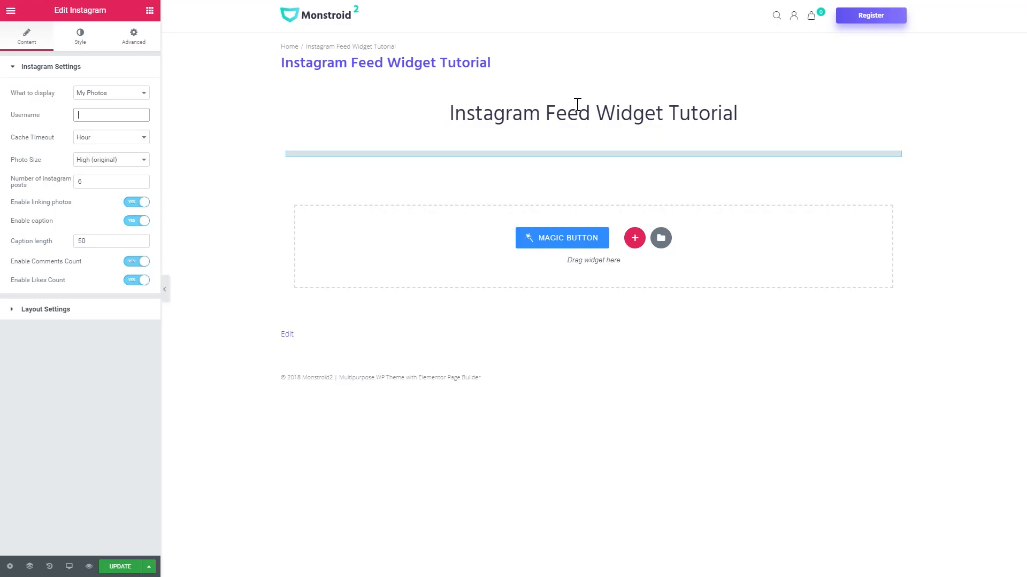
mouse_move(131, 132)
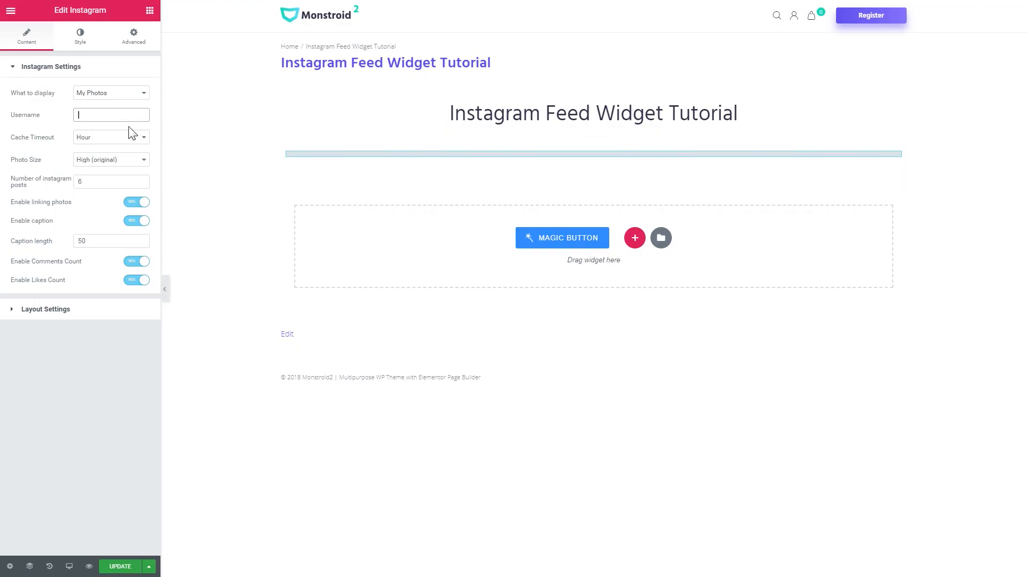
- Enter 'template_monster' as the widget's Instagram username
type("template_monster")
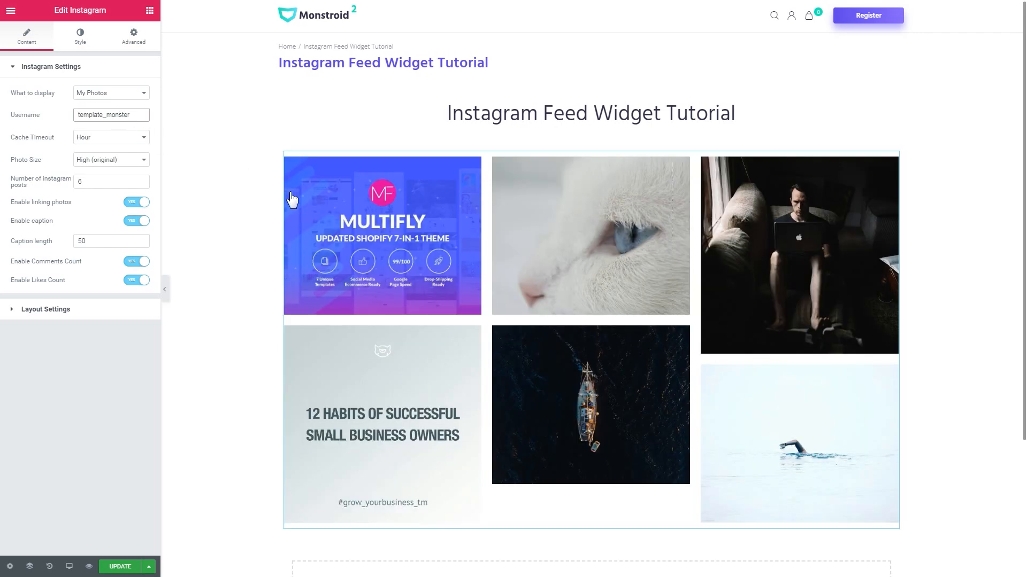
scroll("down", 3)
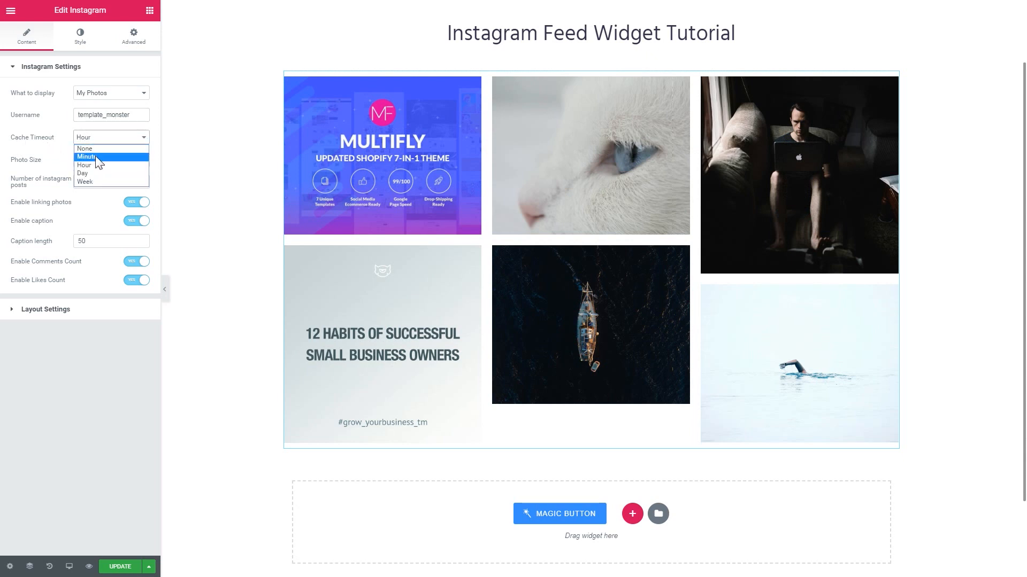
mouse_move(84, 149)
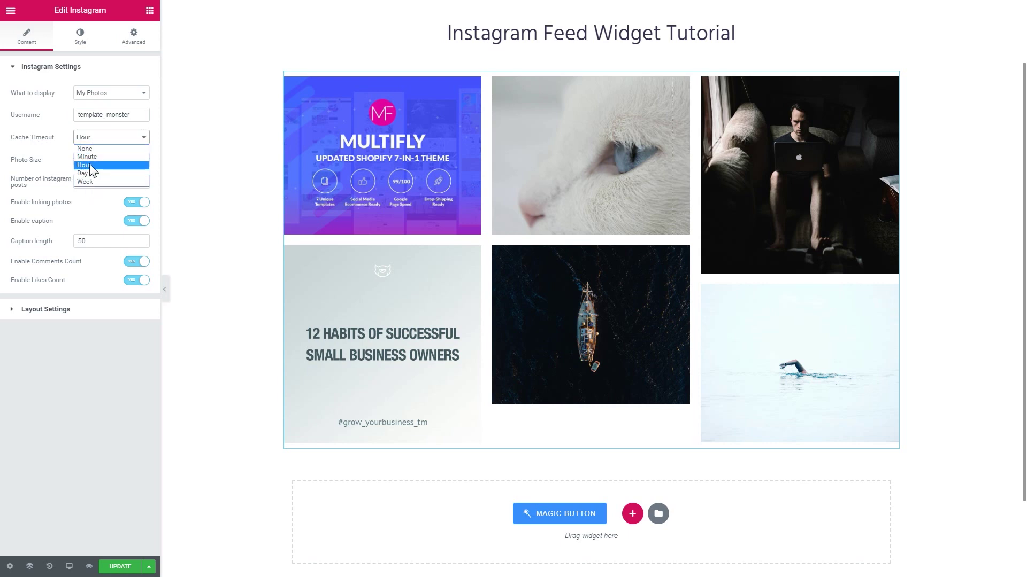
left_click(110, 160)
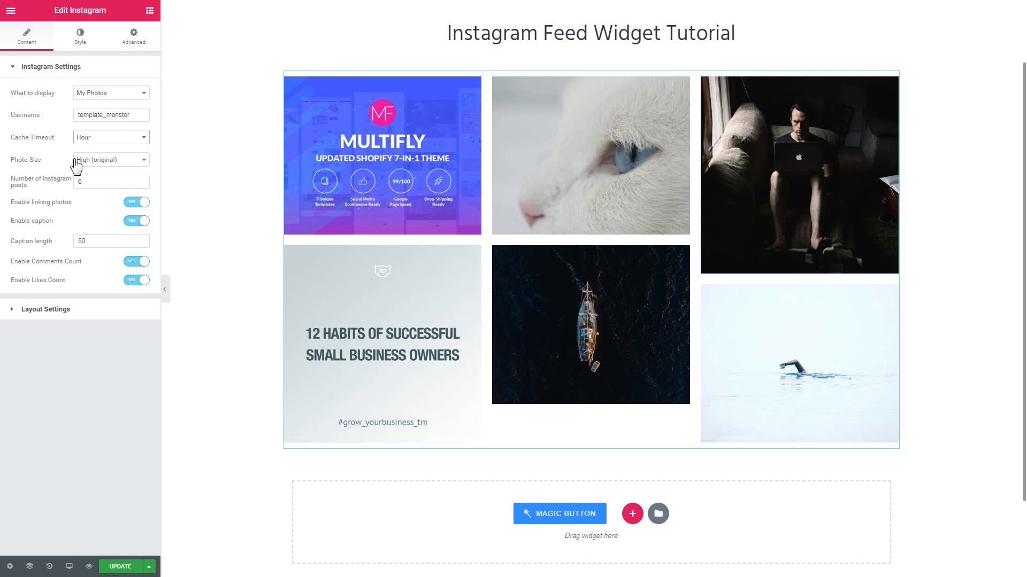
mouse_move(106, 140)
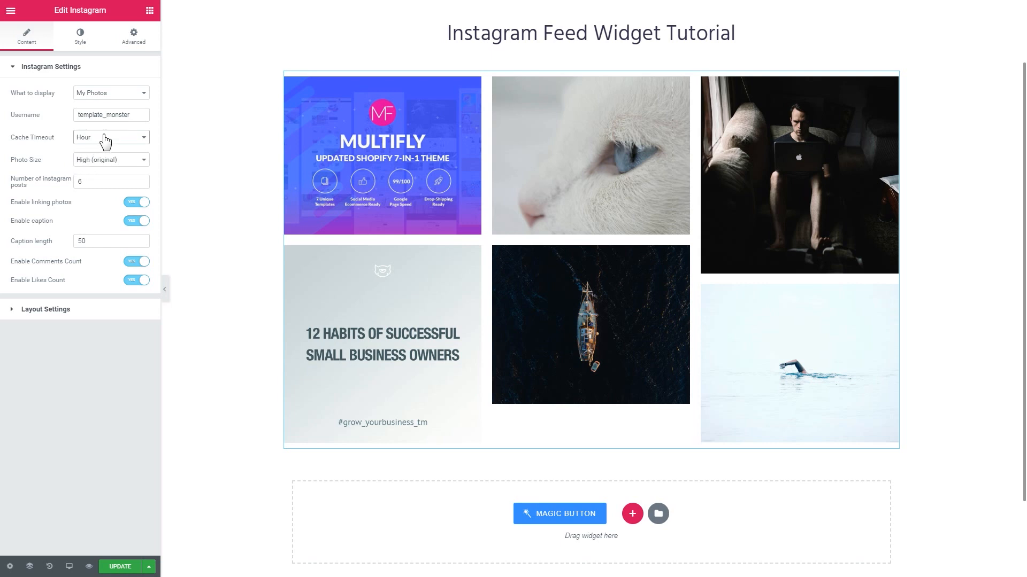
left_click(110, 137)
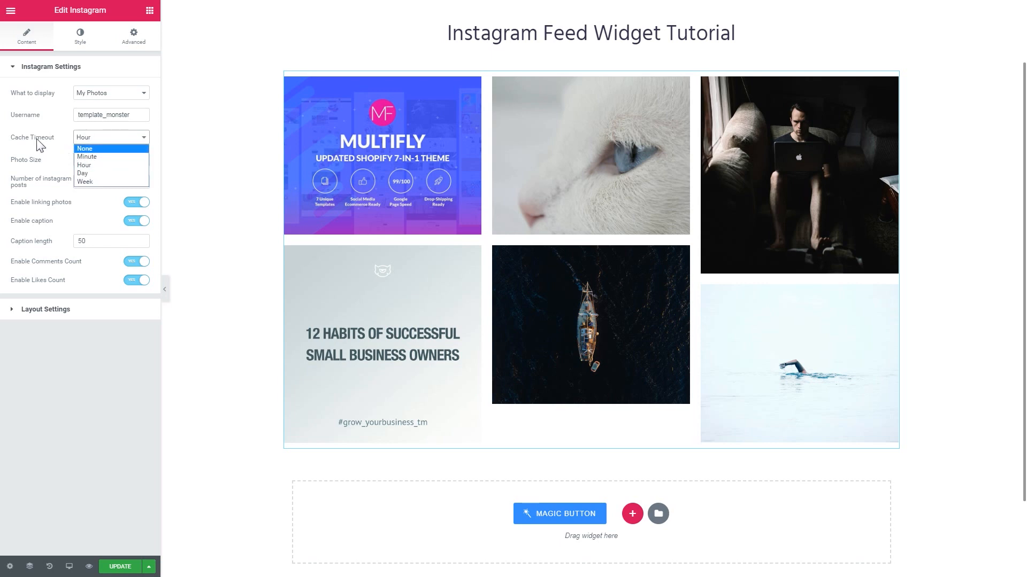
mouse_move(55, 144)
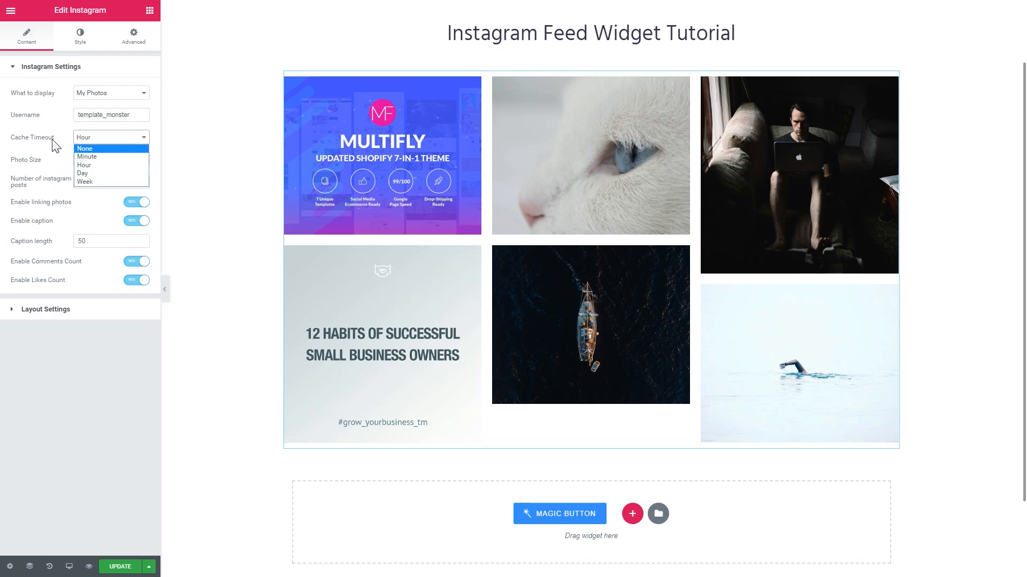
left_click(86, 157)
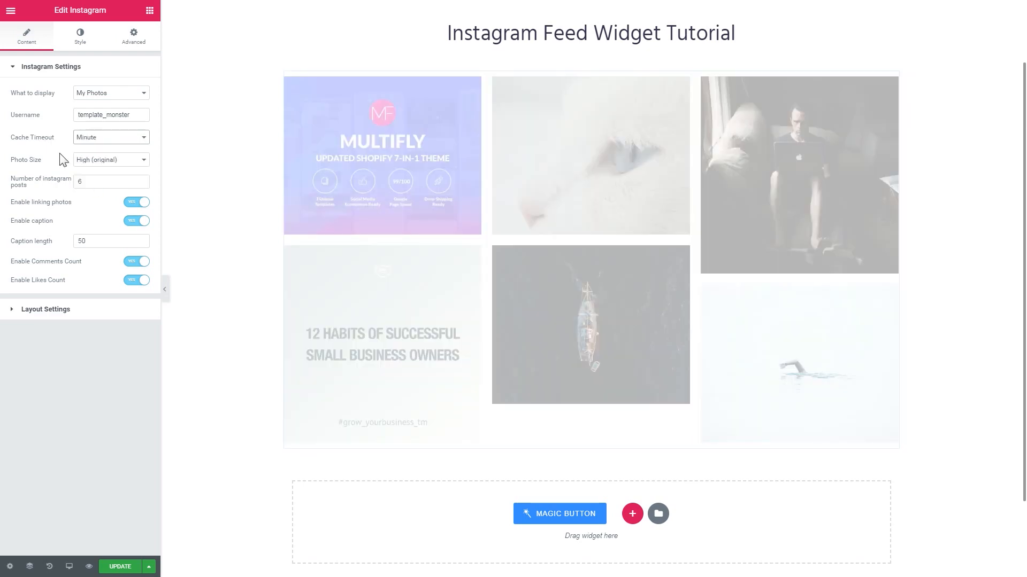
left_click(110, 136)
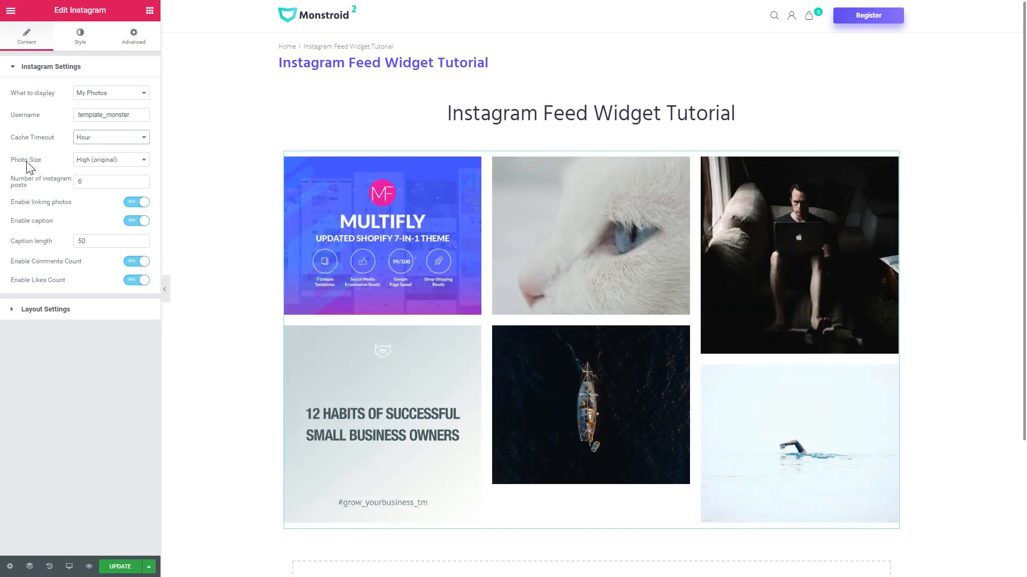
mouse_move(329, 208)
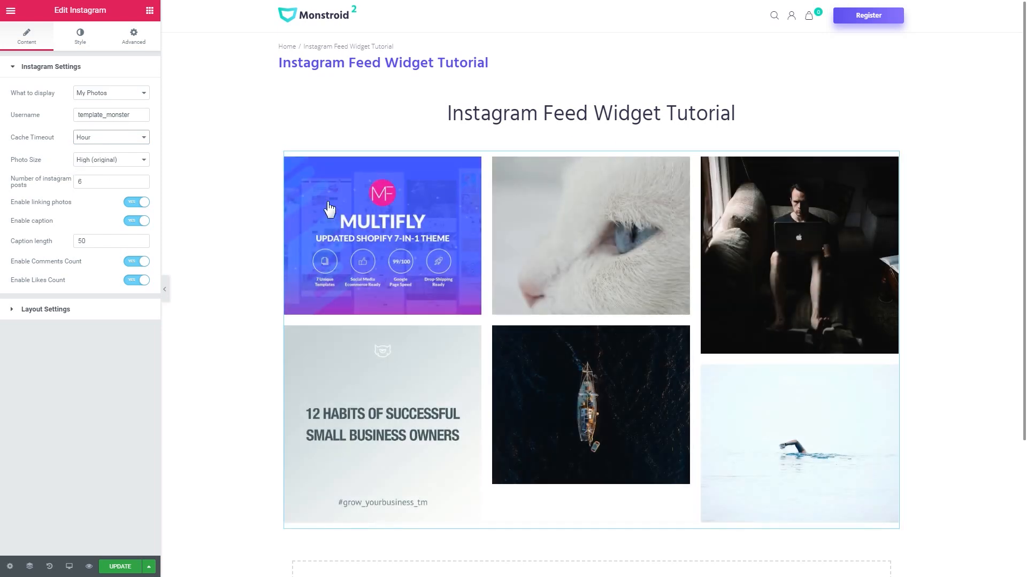
- Set Photo Size to Standard (640x640)
left_click(110, 159)
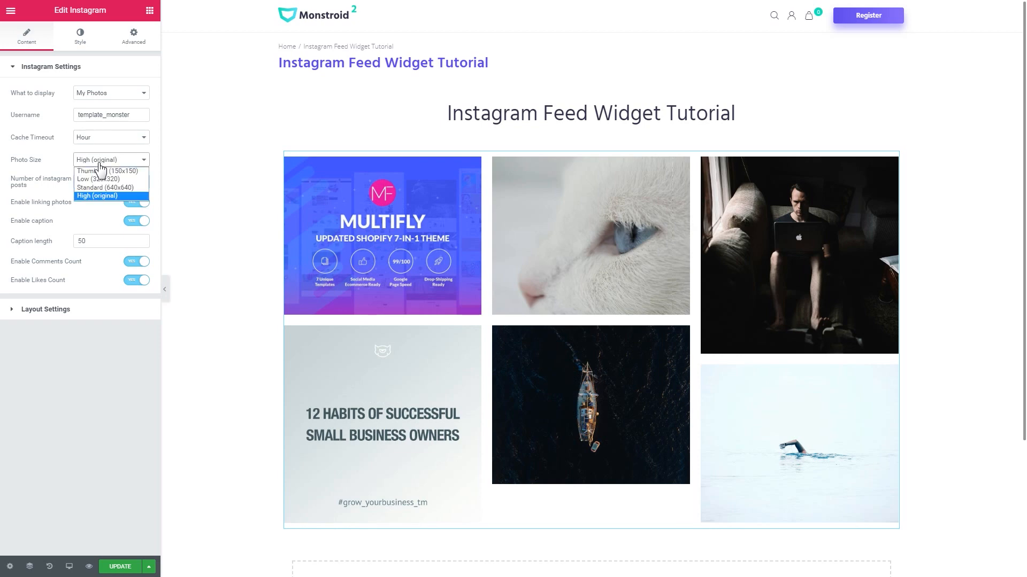
mouse_move(128, 202)
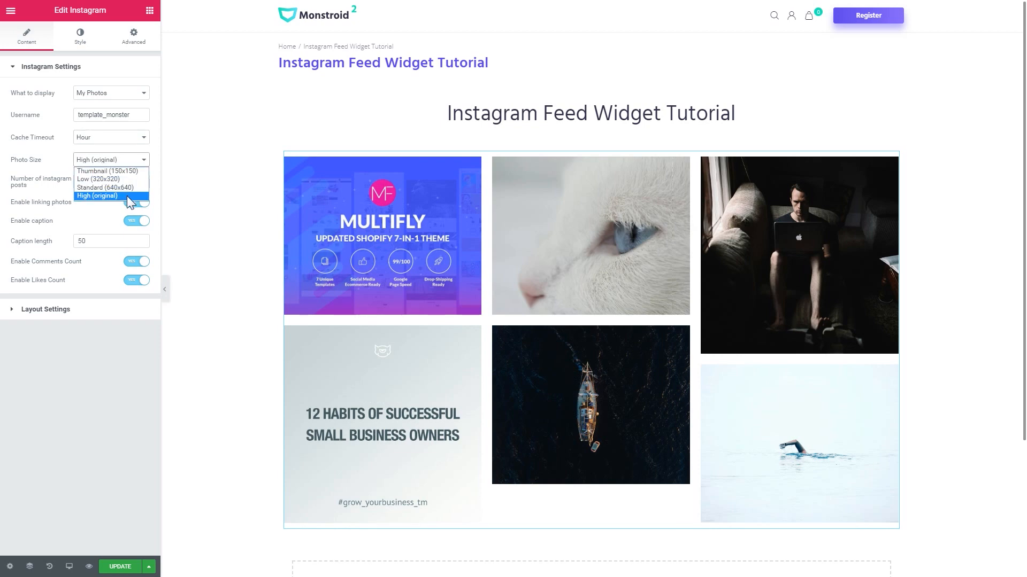
left_click(105, 188)
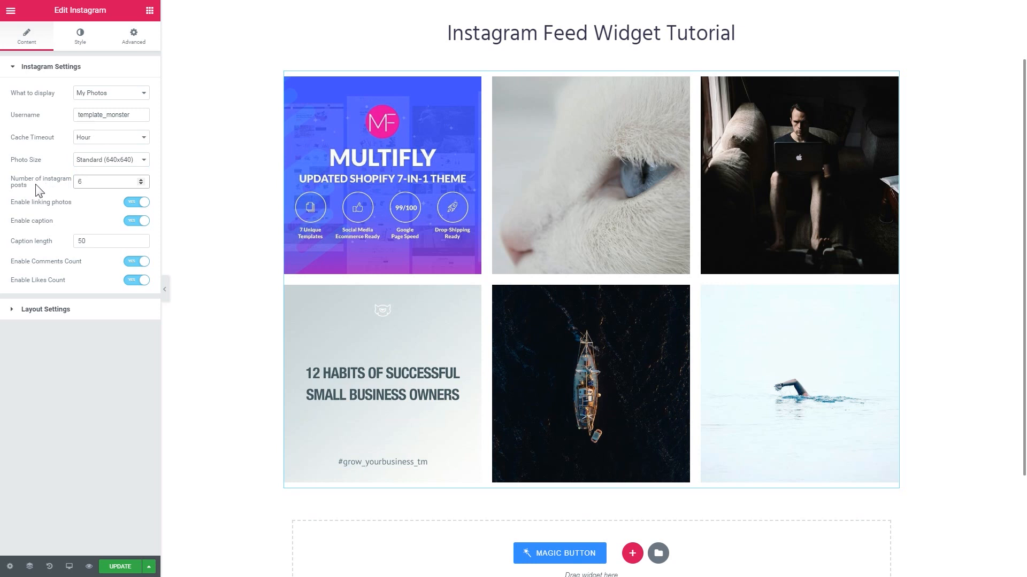
- Change the number of Instagram posts from 6 to 9
left_click(105, 182)
type("9")
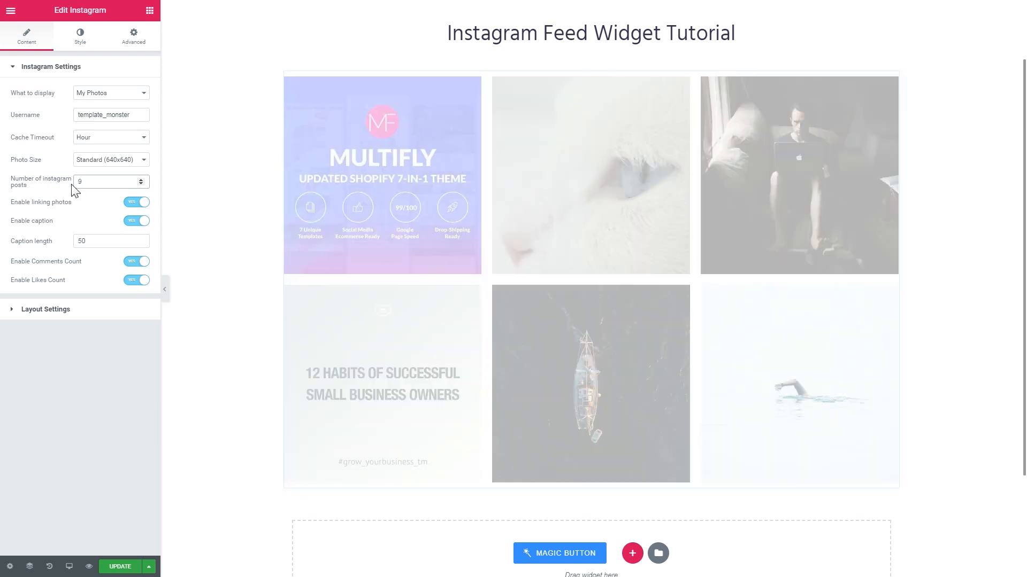
scroll("down", 3)
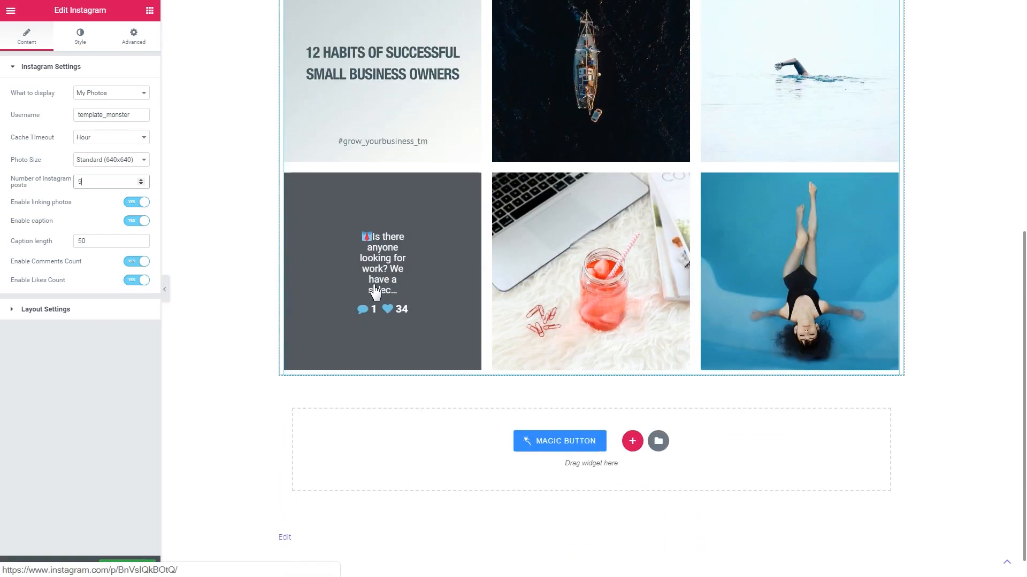
scroll("up", 3)
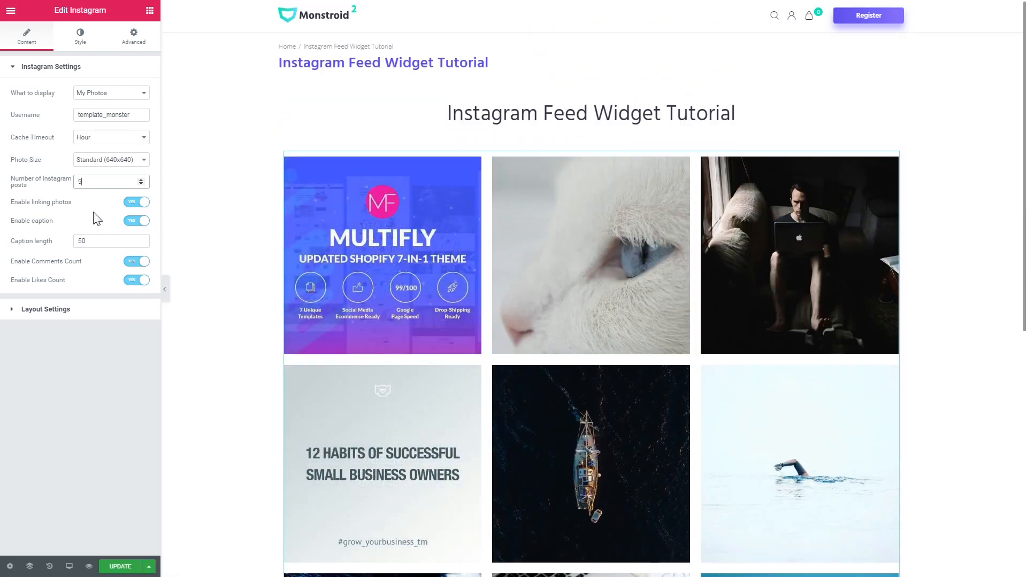
mouse_move(32, 210)
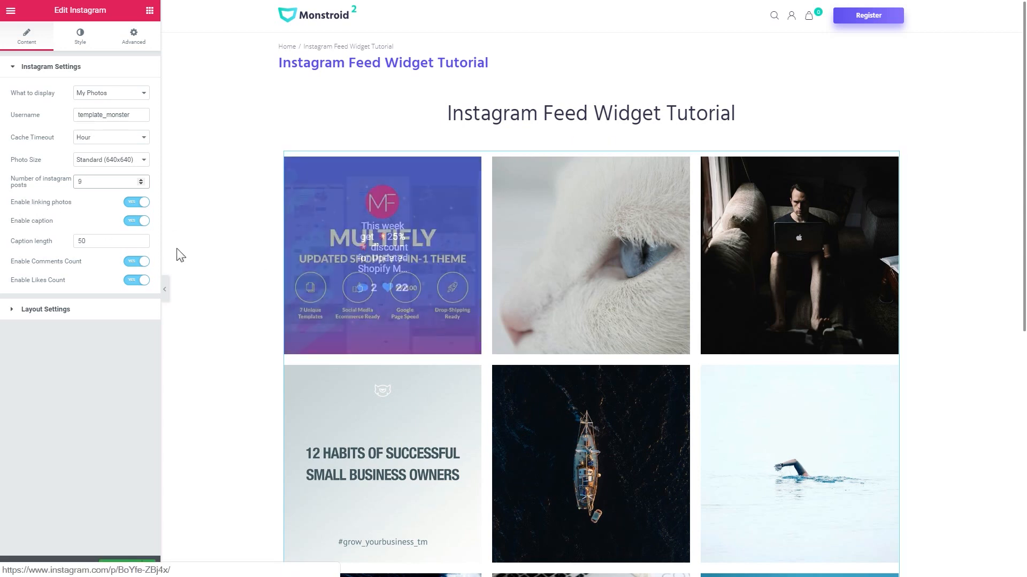
- Toggle captions off and back on, keeping caption length 50
left_click(137, 221)
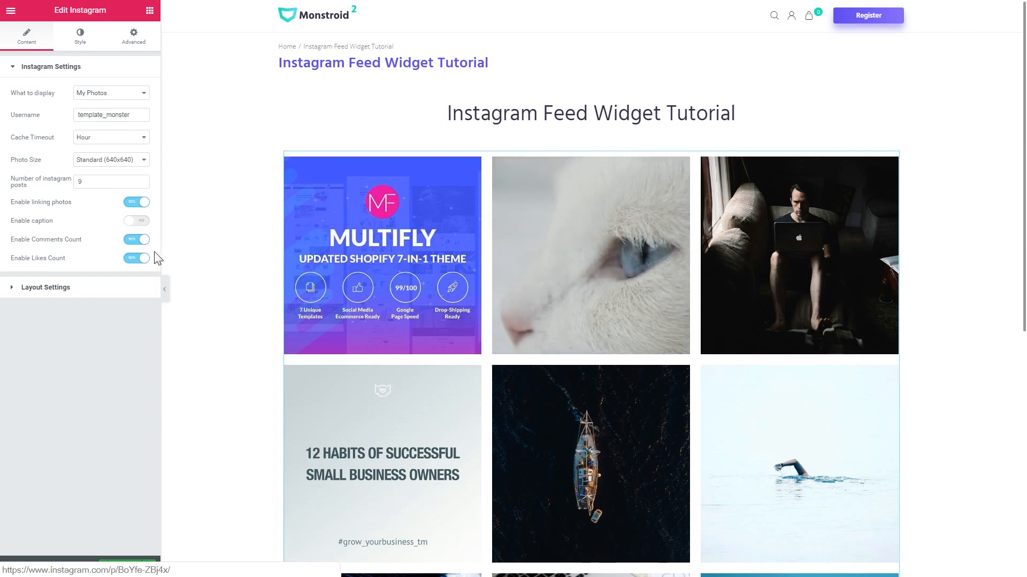
left_click(137, 202)
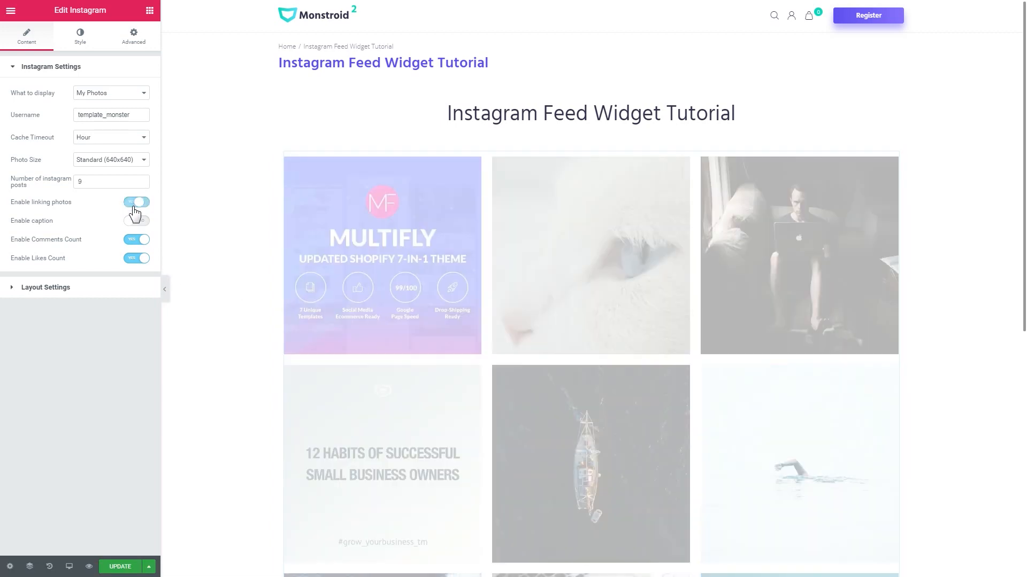
left_click(137, 221)
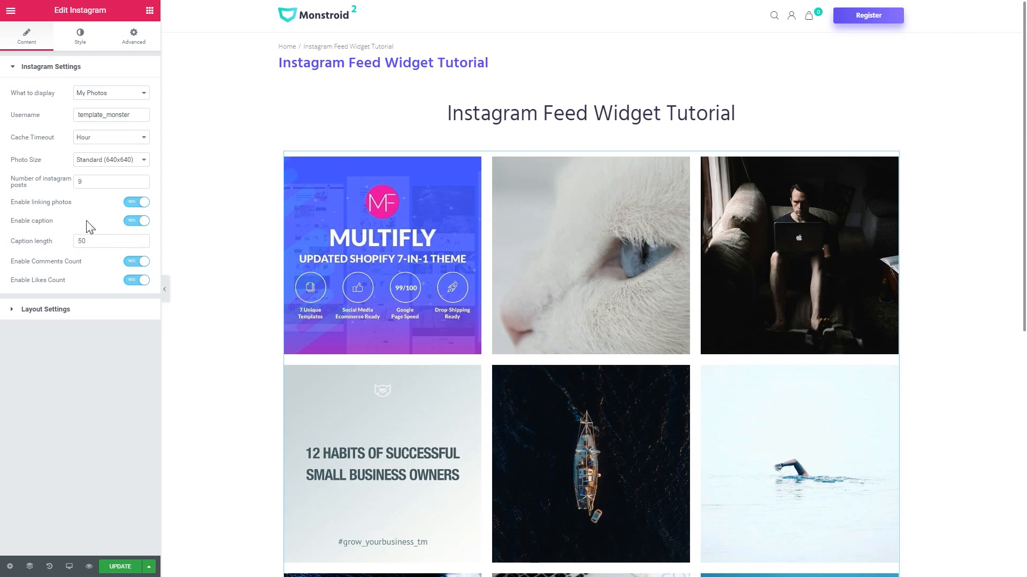
mouse_move(96, 255)
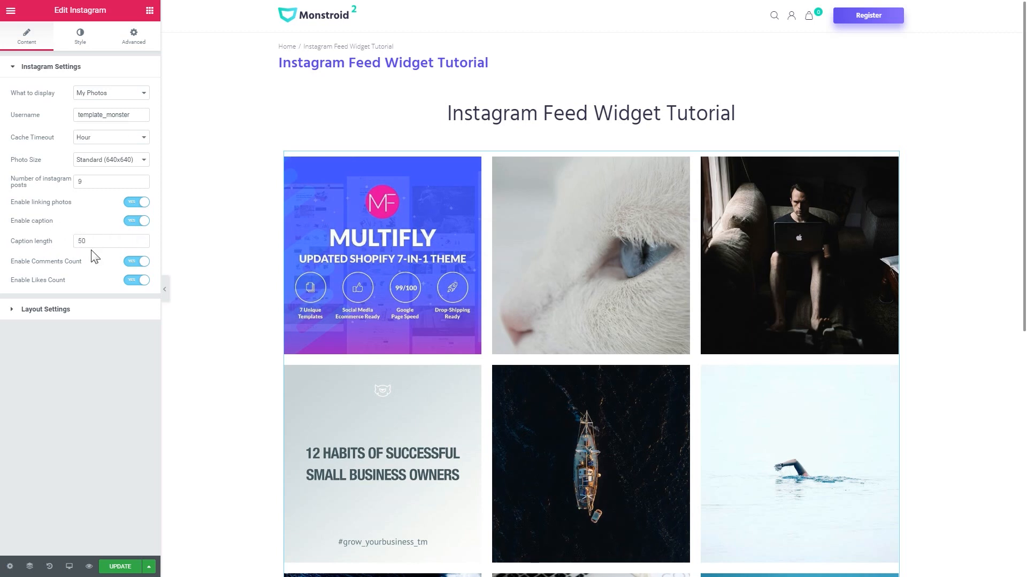
mouse_move(36, 271)
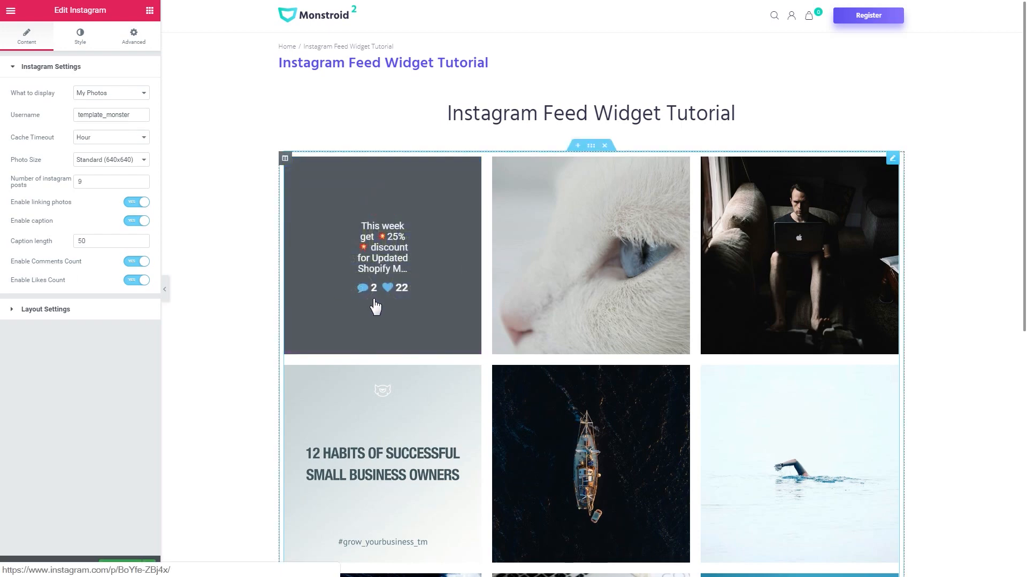
mouse_move(578, 298)
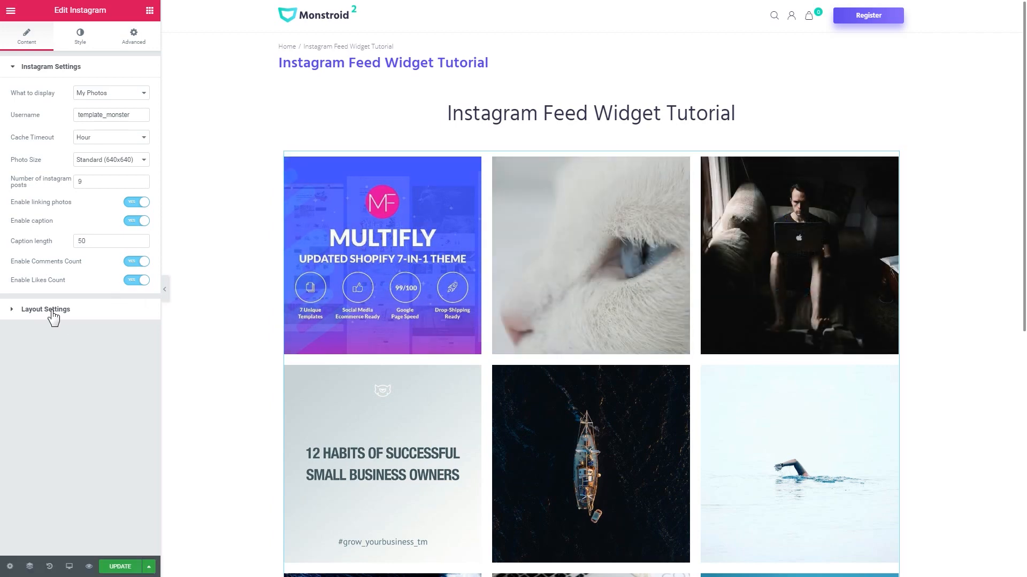
- Switch Layout type to List, then back to a 3-column Grid, and collapse Layout Settings
left_click(45, 309)
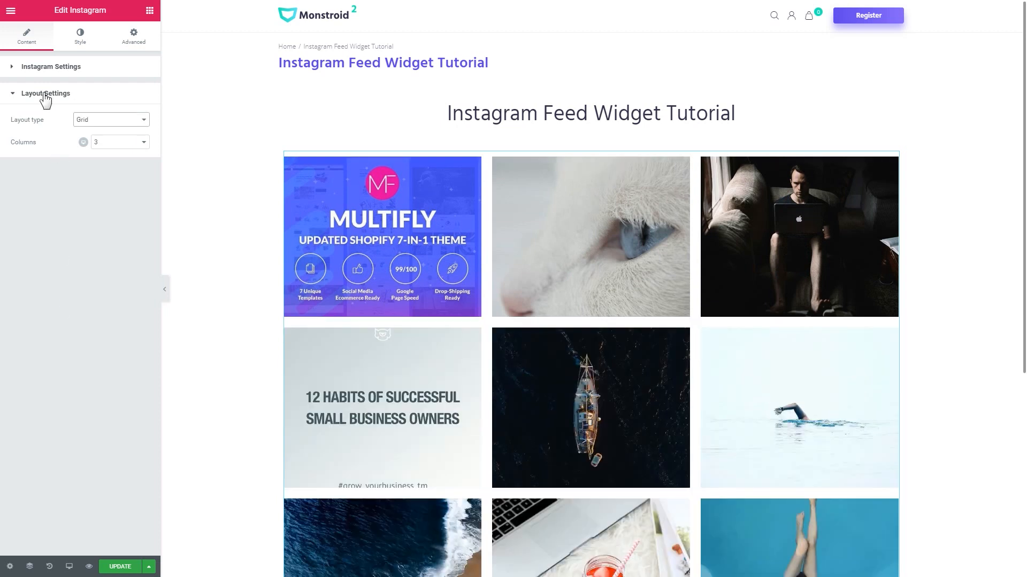
left_click(111, 119)
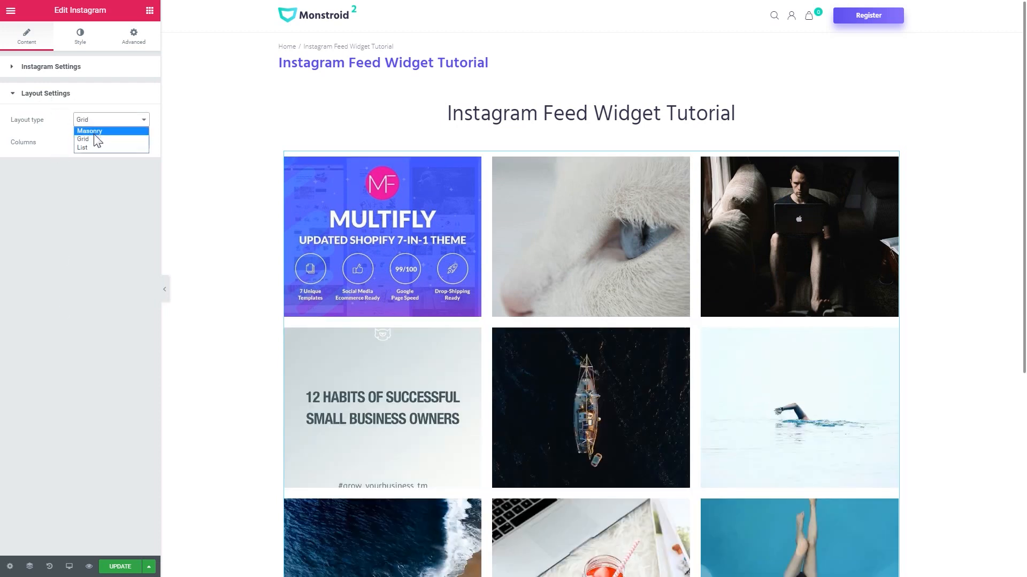
left_click(83, 148)
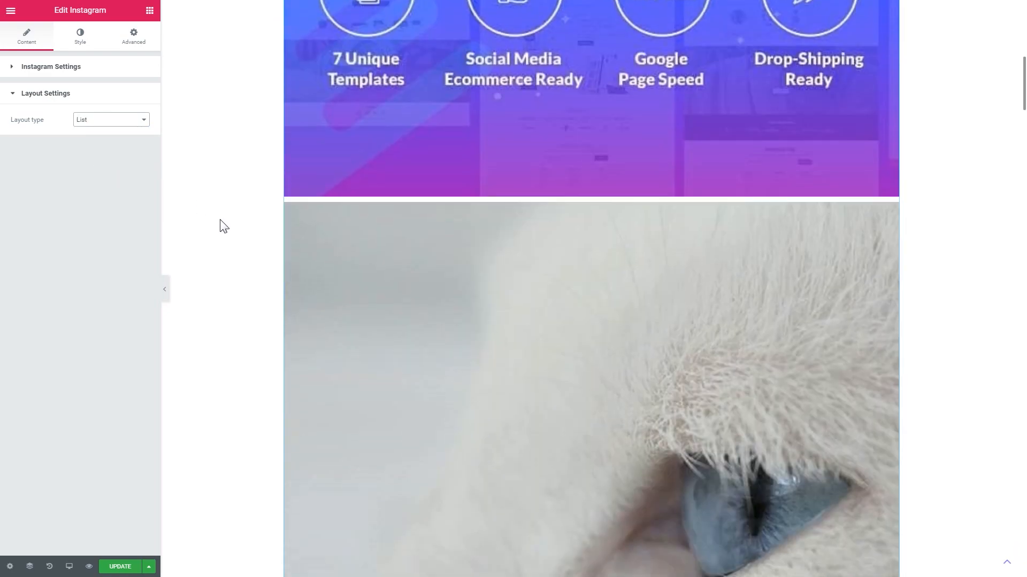
left_click(110, 119)
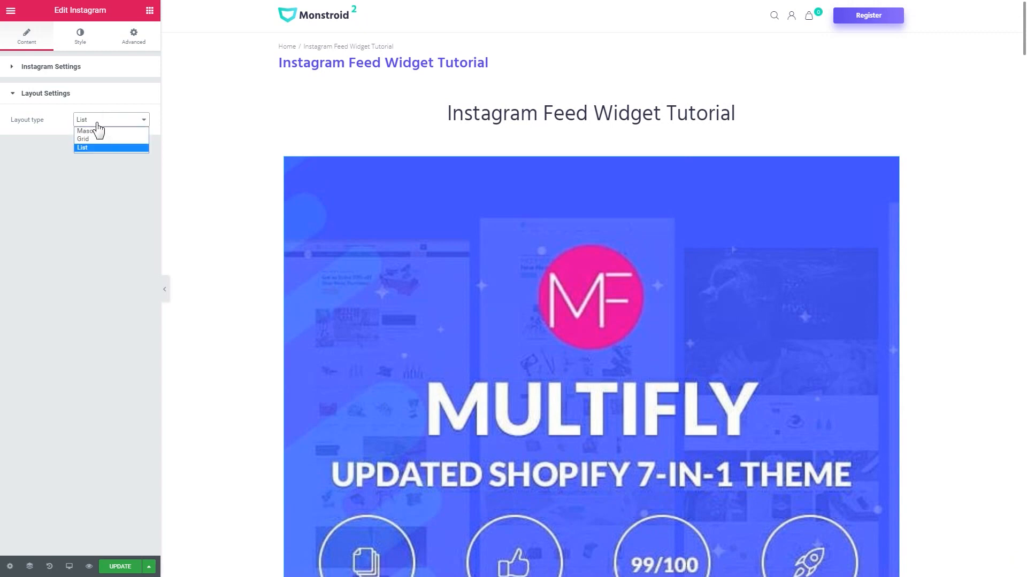
left_click(83, 139)
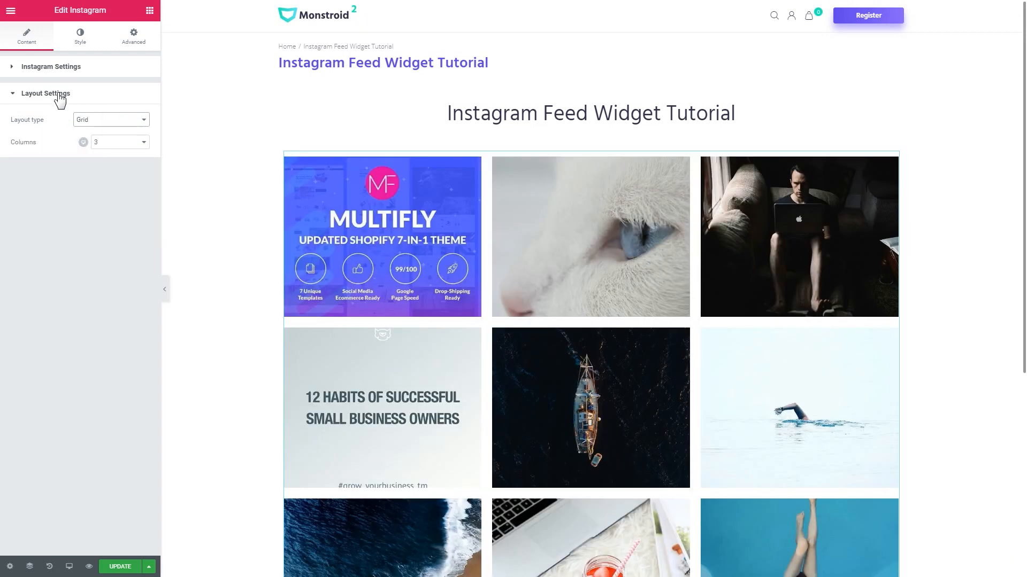
left_click(79, 36)
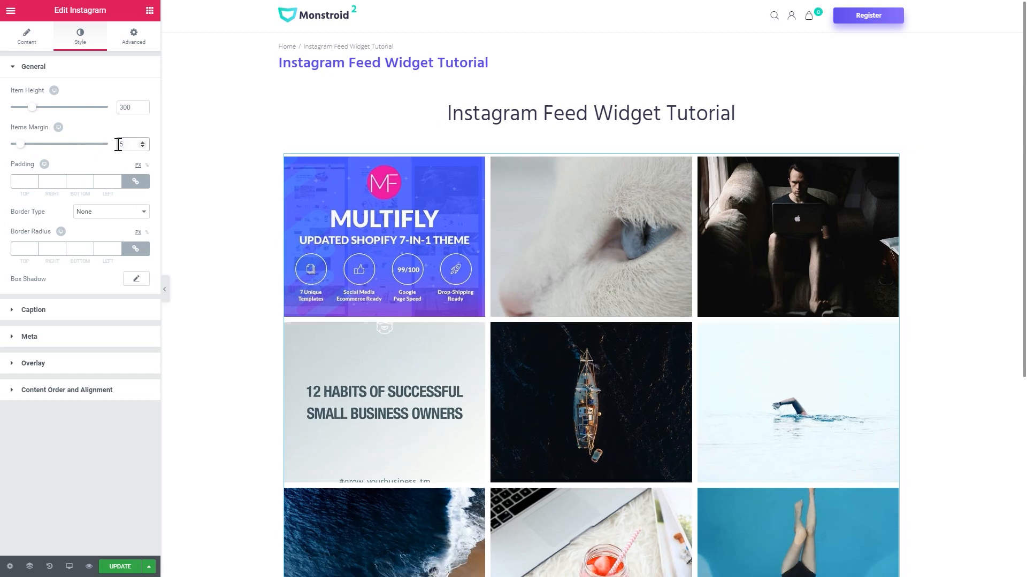
mouse_move(110, 124)
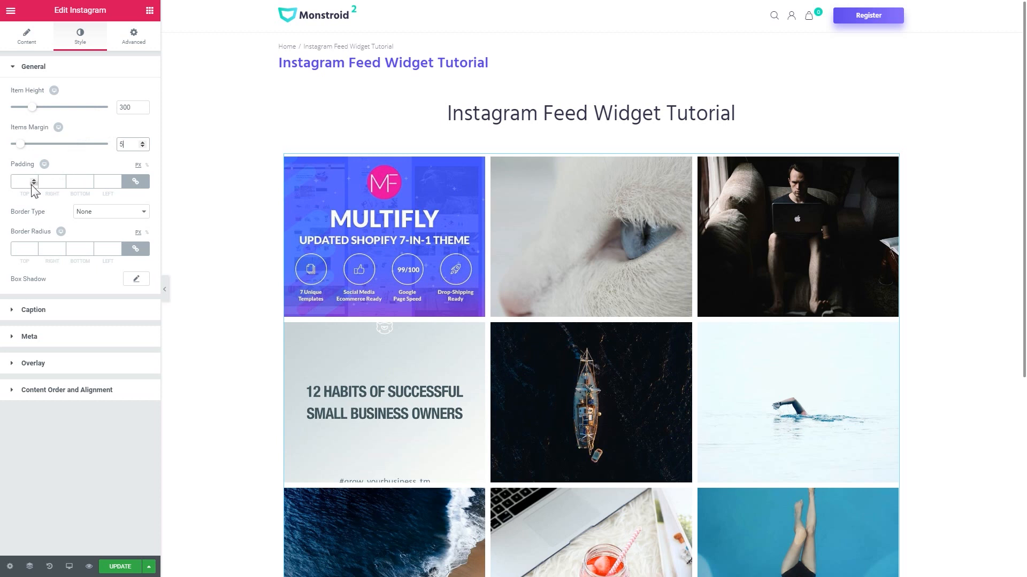
mouse_move(70, 219)
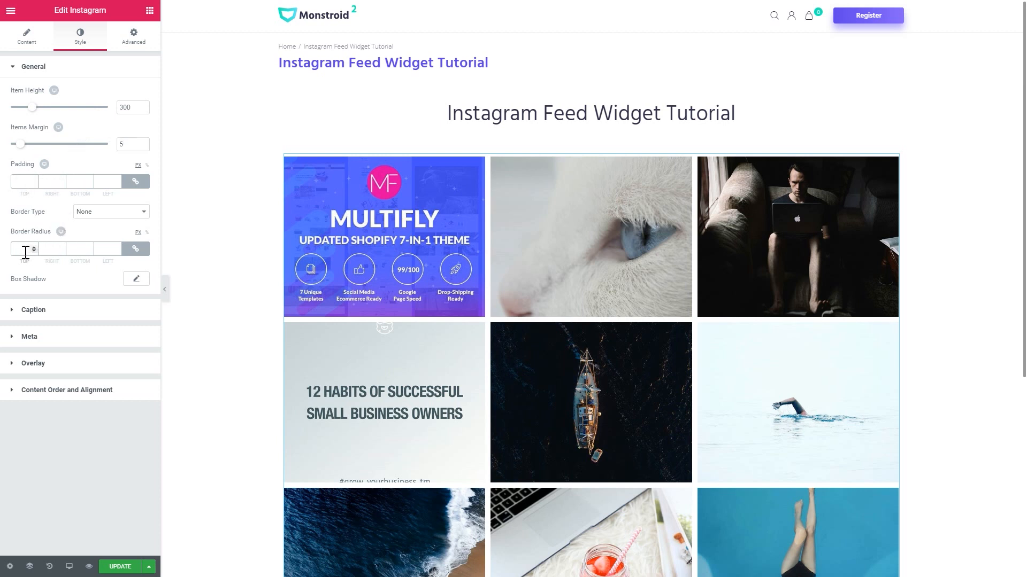
- Enter 10 as the photos' Border Radius
type("10")
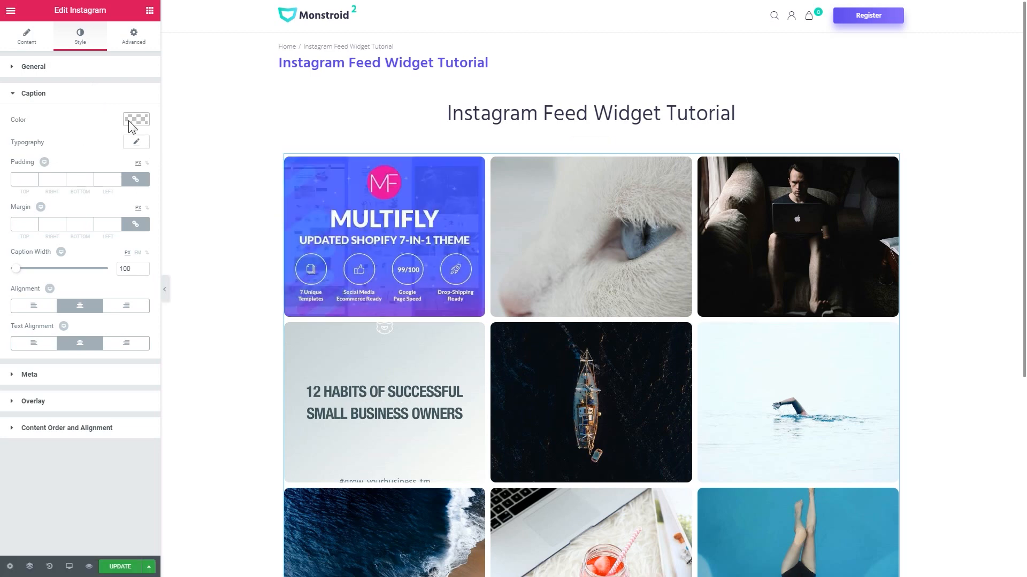
- Give the comment and like meta icons orange colour and size 35
left_click(33, 93)
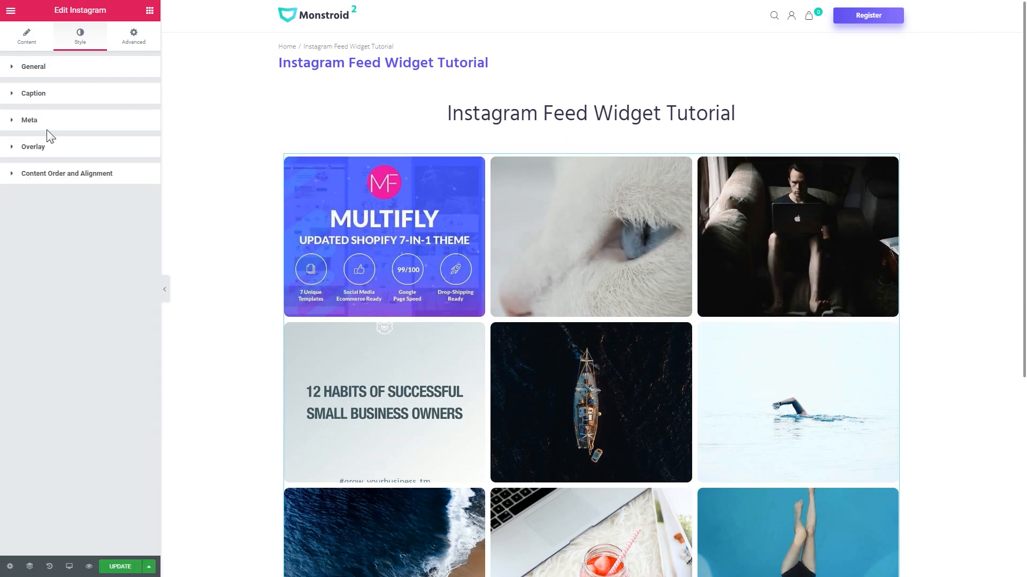
left_click(29, 120)
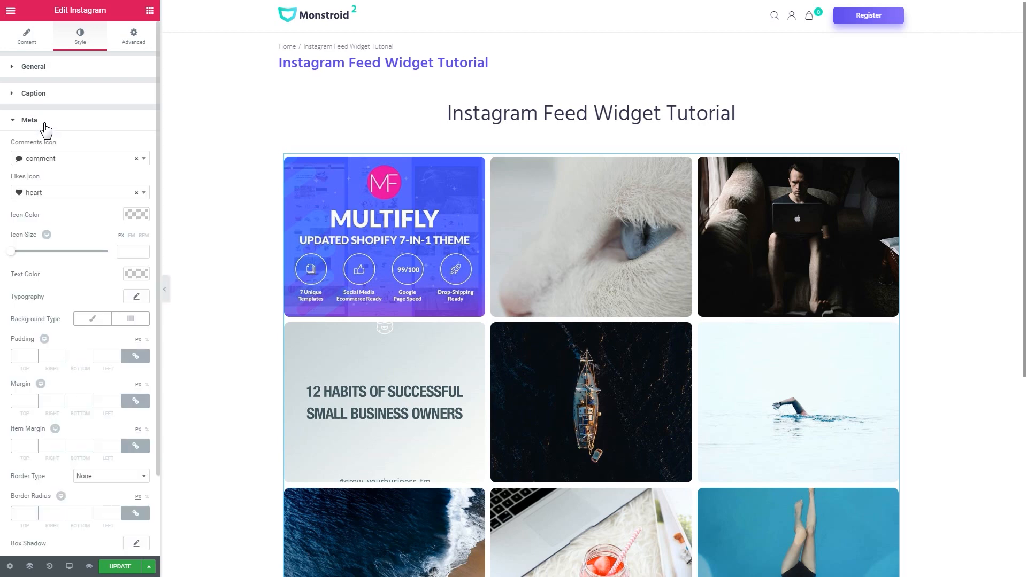
mouse_move(38, 169)
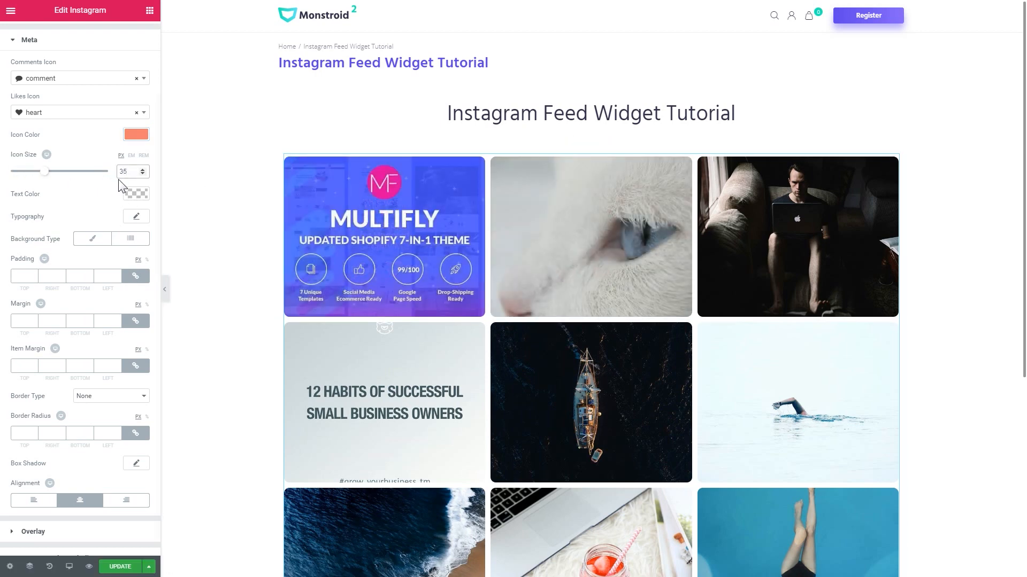
left_click(135, 194)
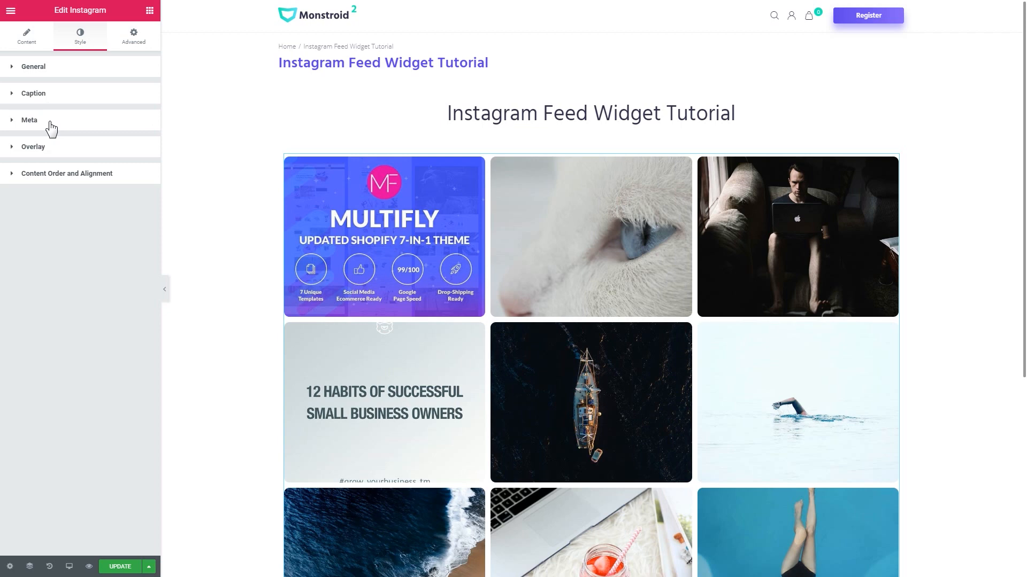
- Keep the overlay always visible and give it a classic orange background
left_click(33, 147)
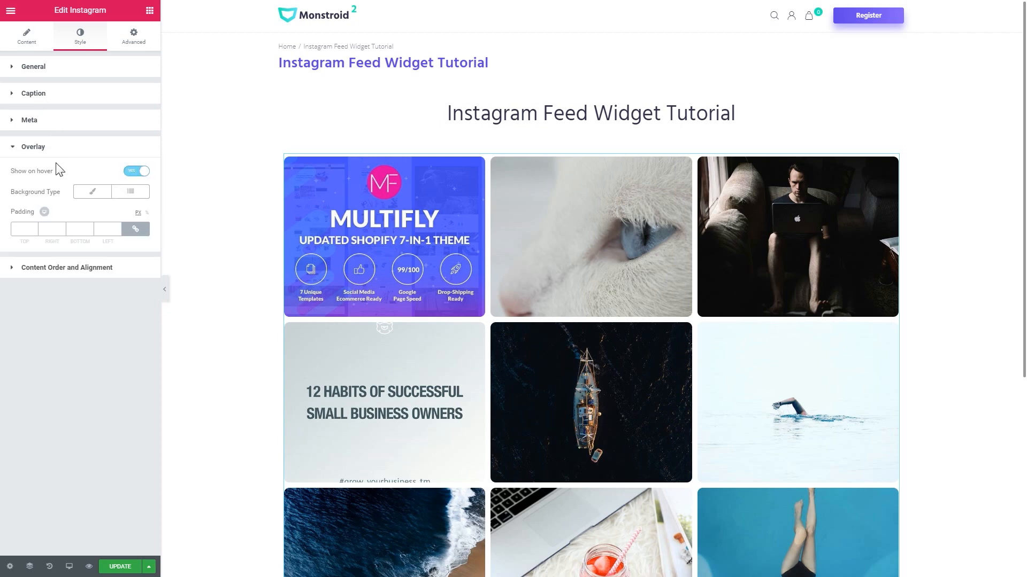
left_click(136, 171)
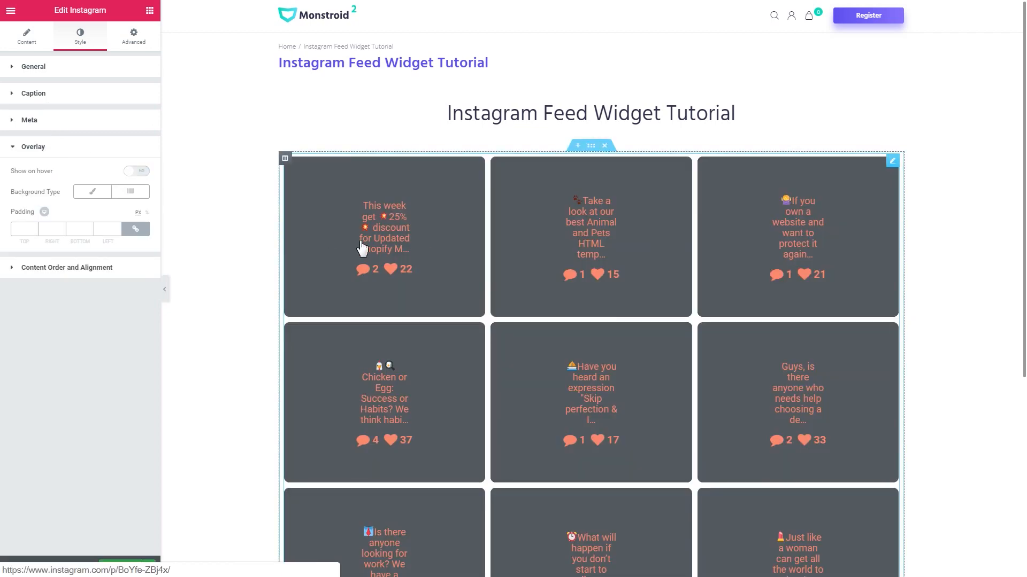
left_click(92, 191)
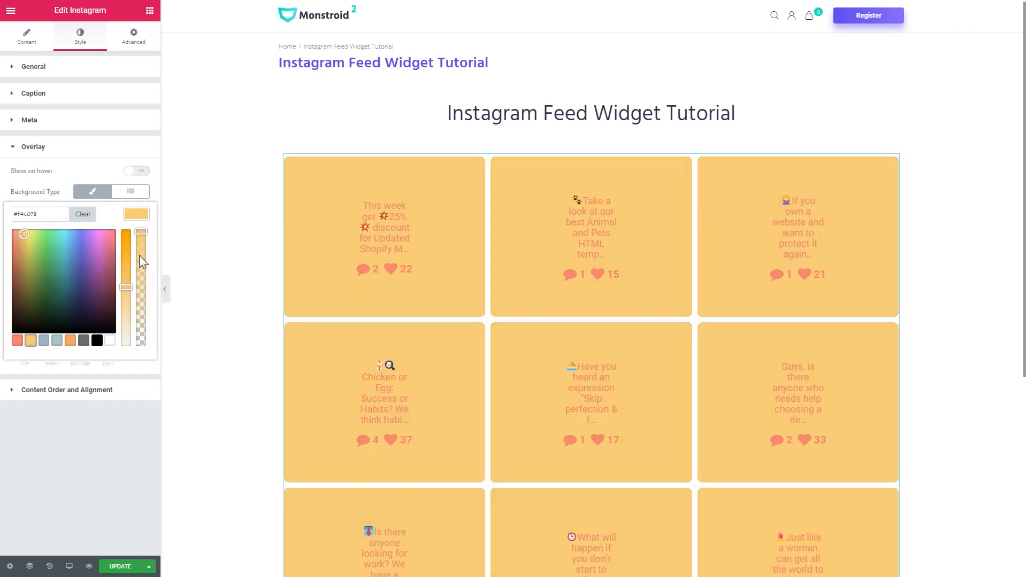
left_click_drag(140, 250, 140, 274)
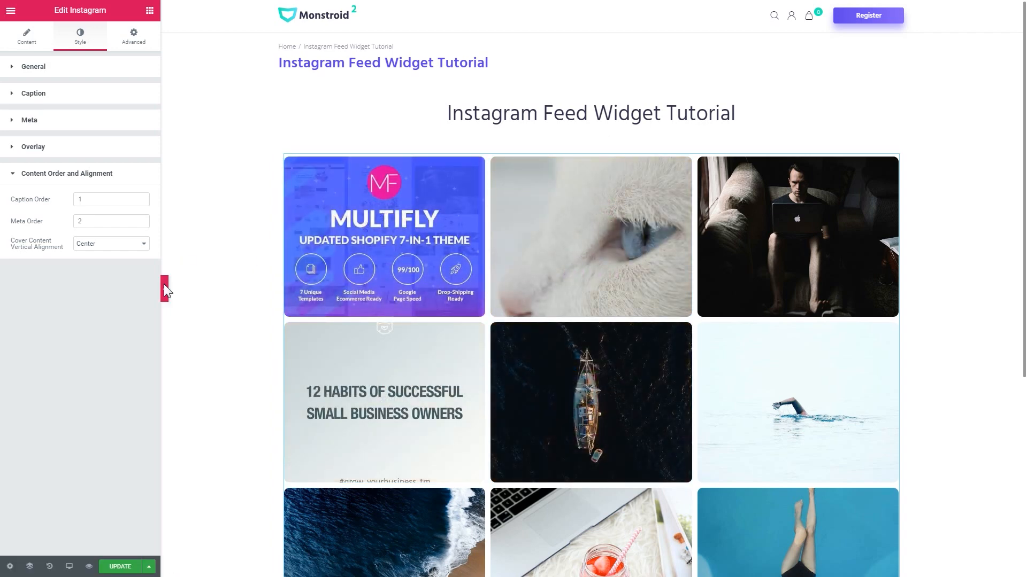
- Collapse the Elementor panel to preview the nine-photo grid full width
left_click(165, 290)
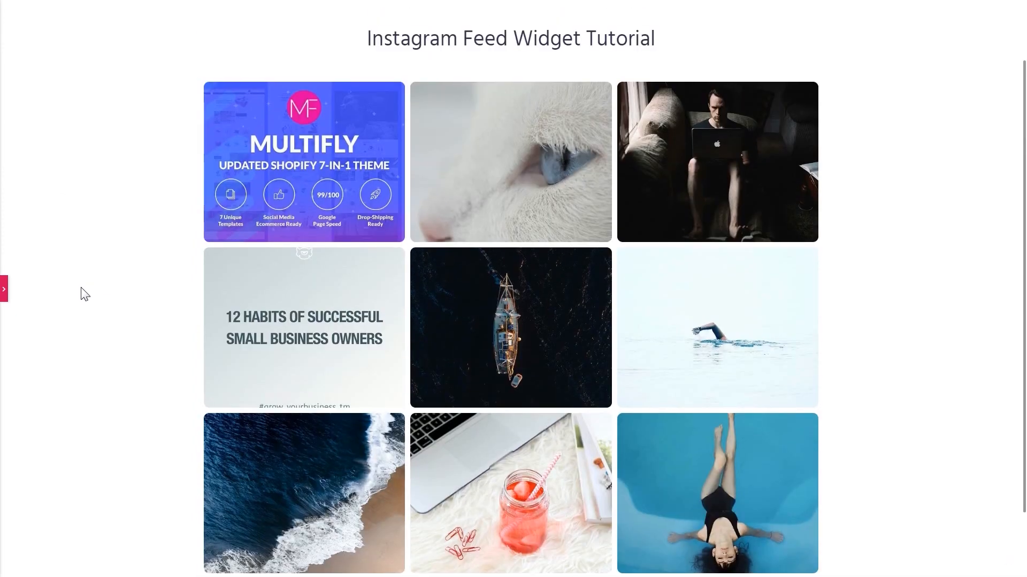
mouse_move(511, 162)
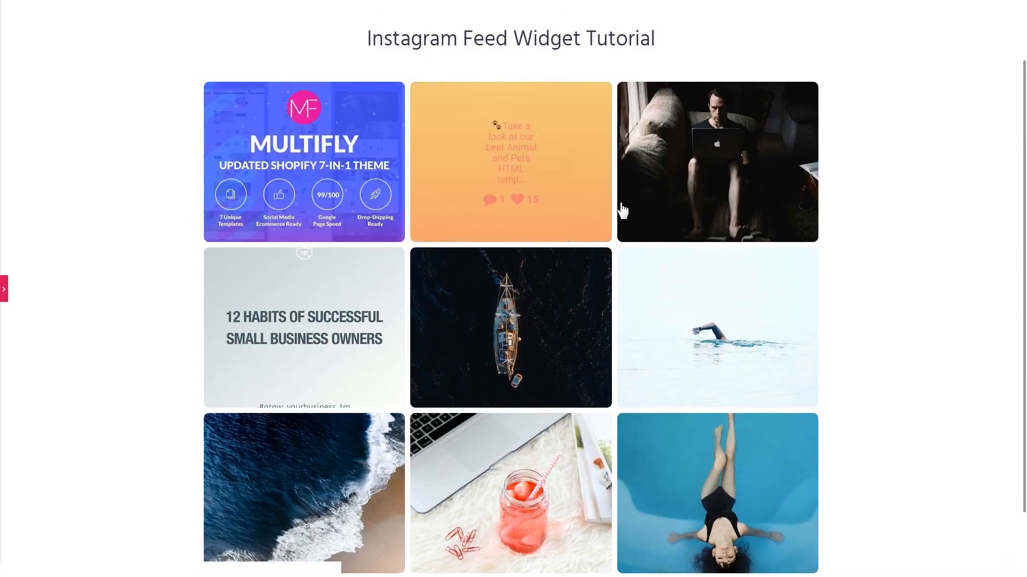